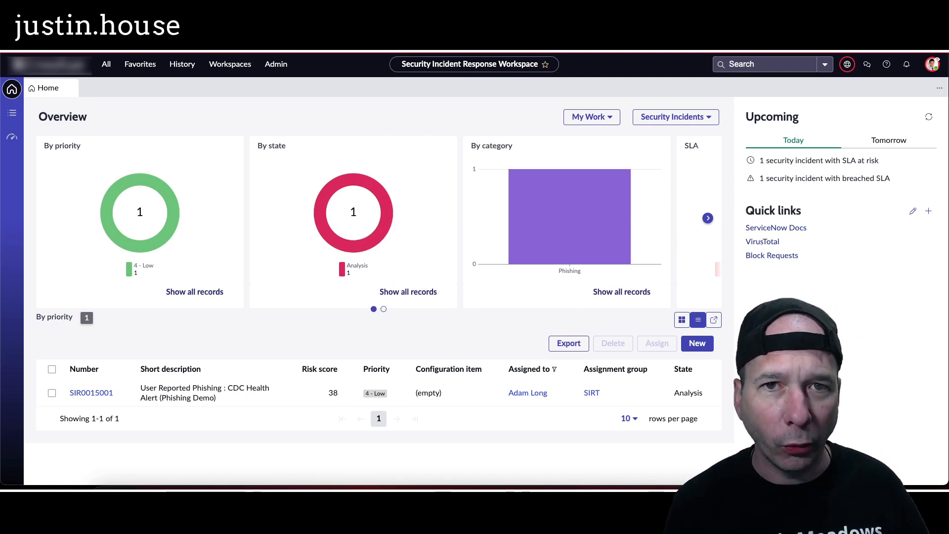
mouse_move(305, 137)
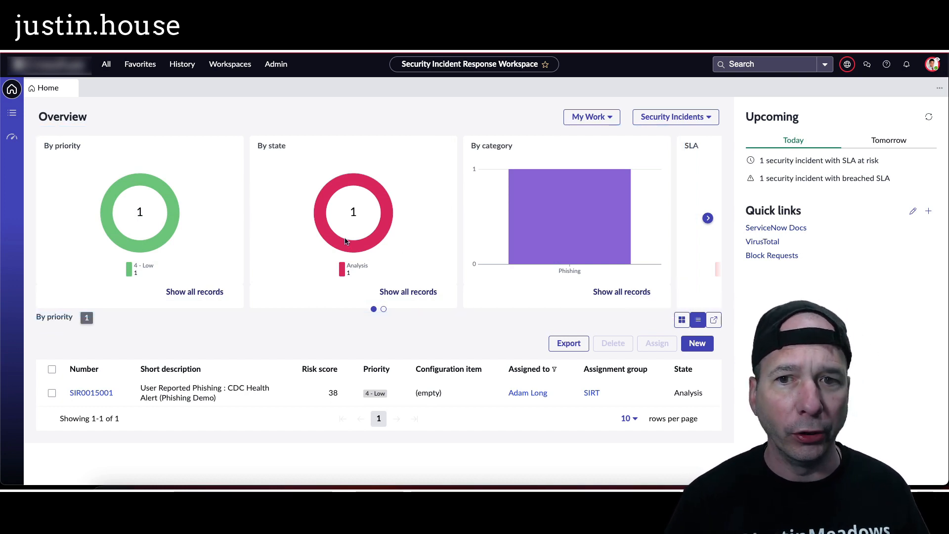
Step: Advance the dashboard charts and switch the work filter to My Team's Work, then Unassigned Work
click(708, 218)
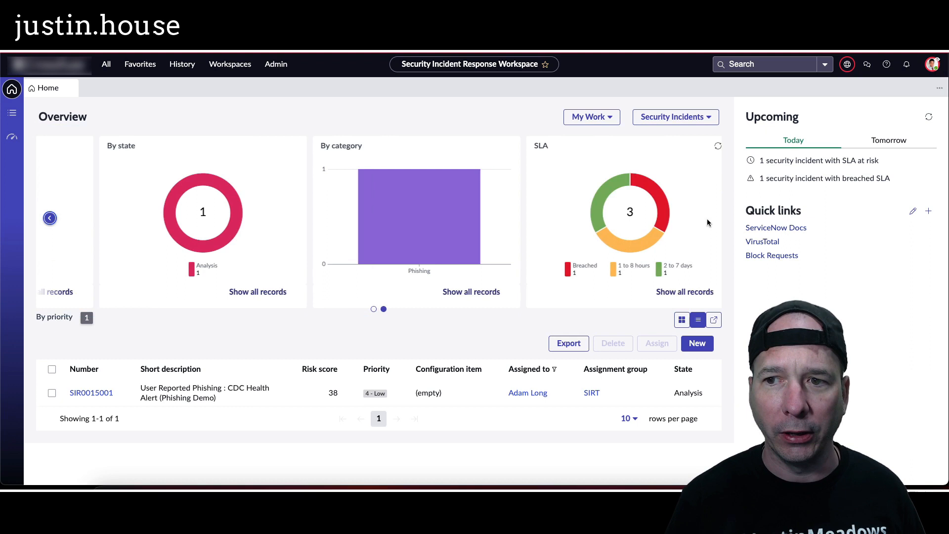
click(591, 117)
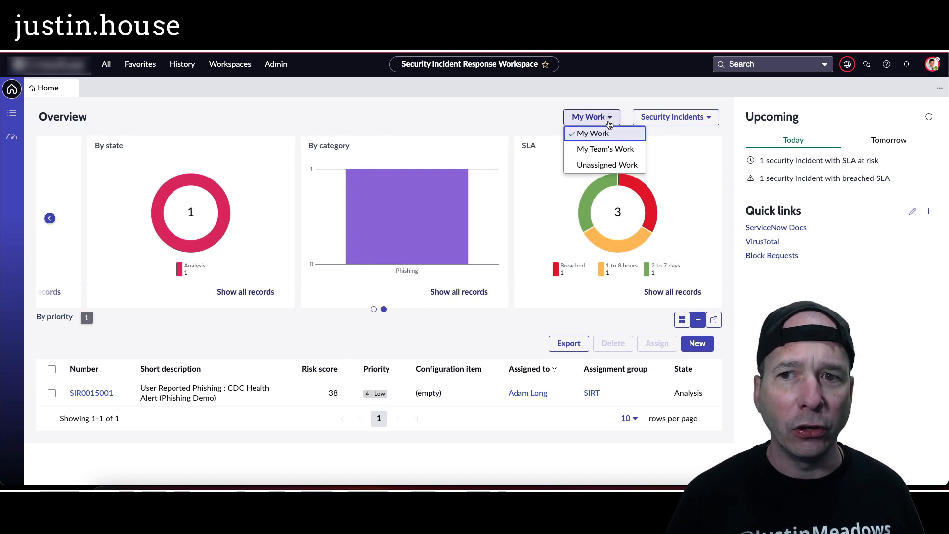
click(605, 148)
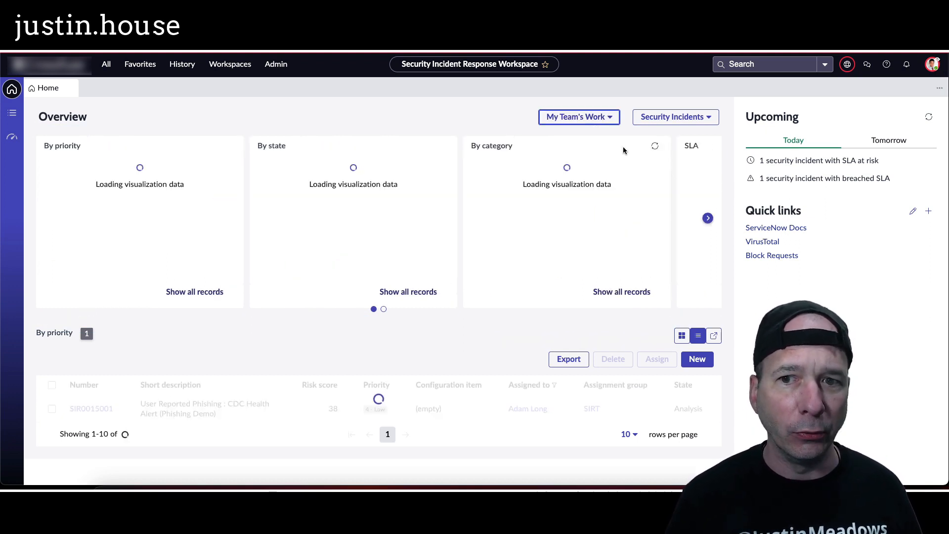
click(574, 116)
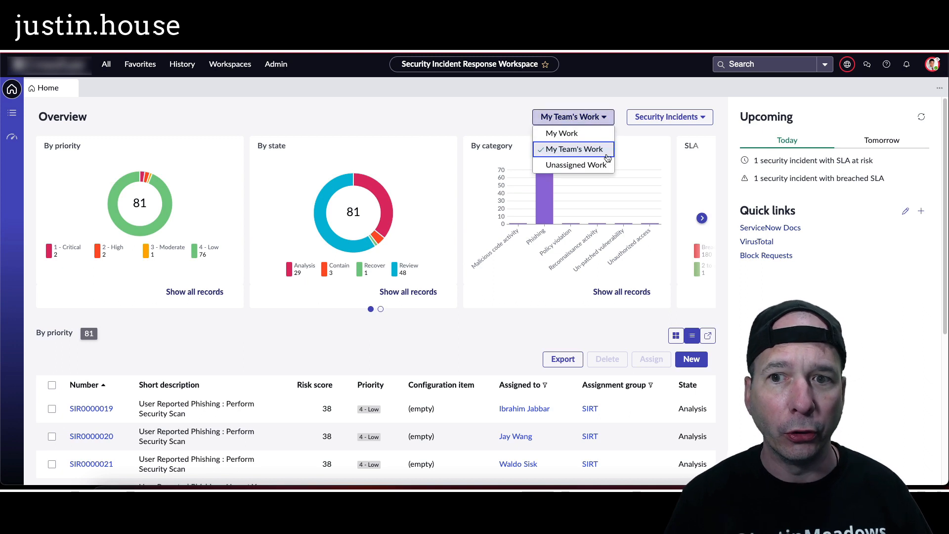
click(576, 164)
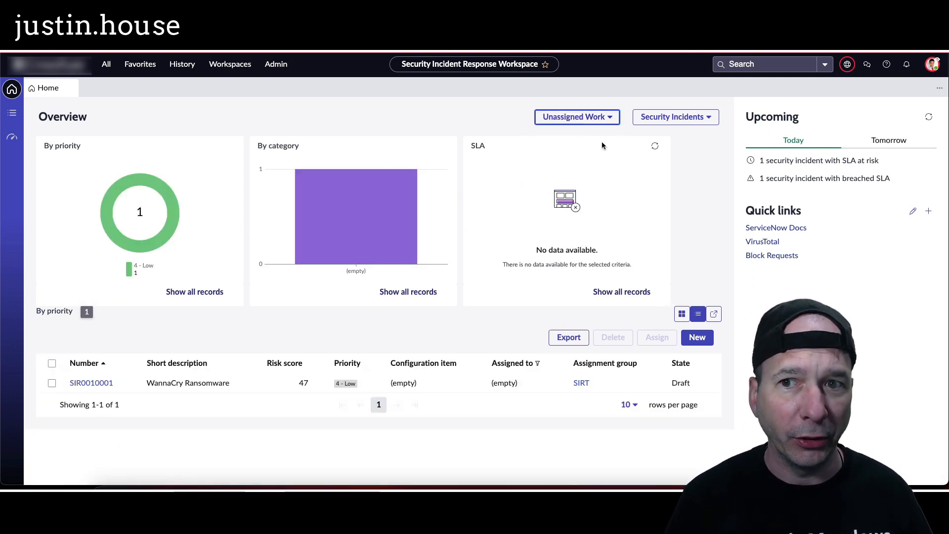
Step: Preview Response Tasks, then set the record type back to Security Incidents
click(675, 117)
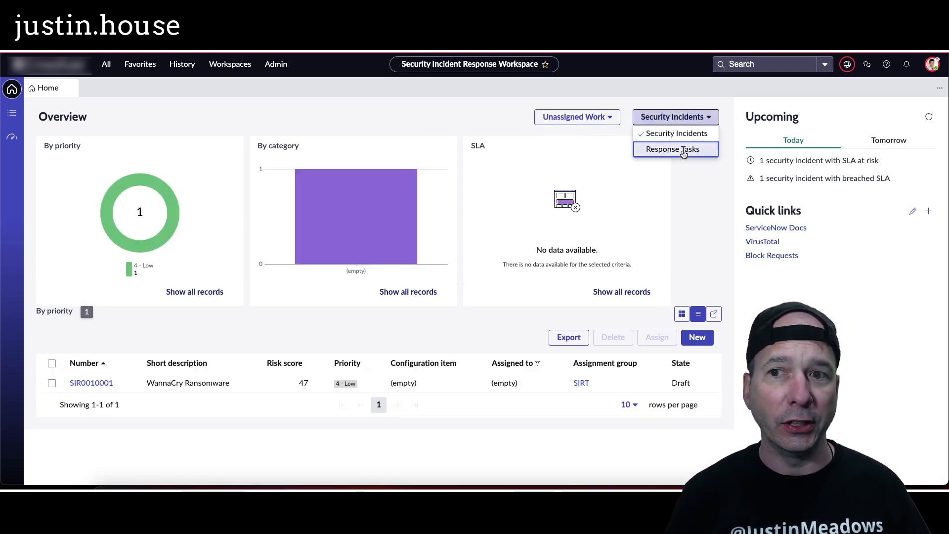
click(672, 149)
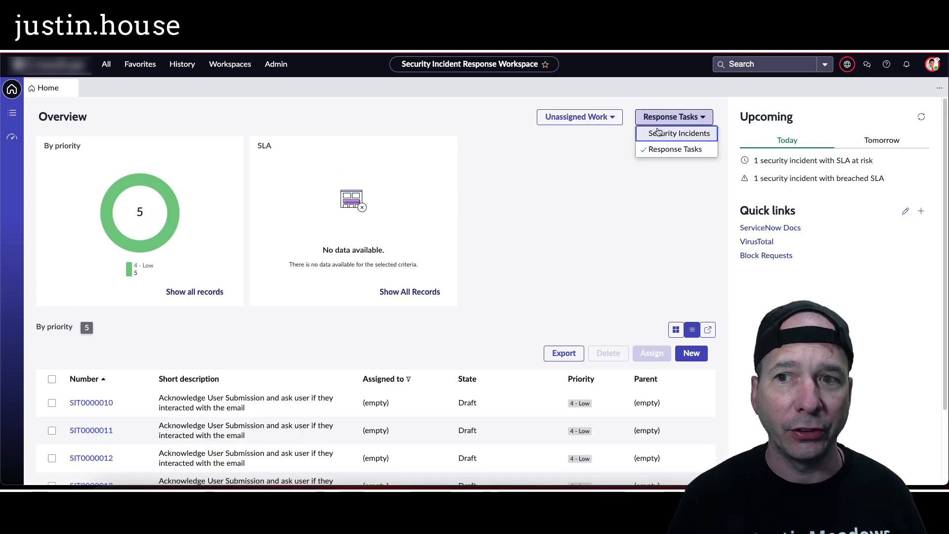
click(680, 133)
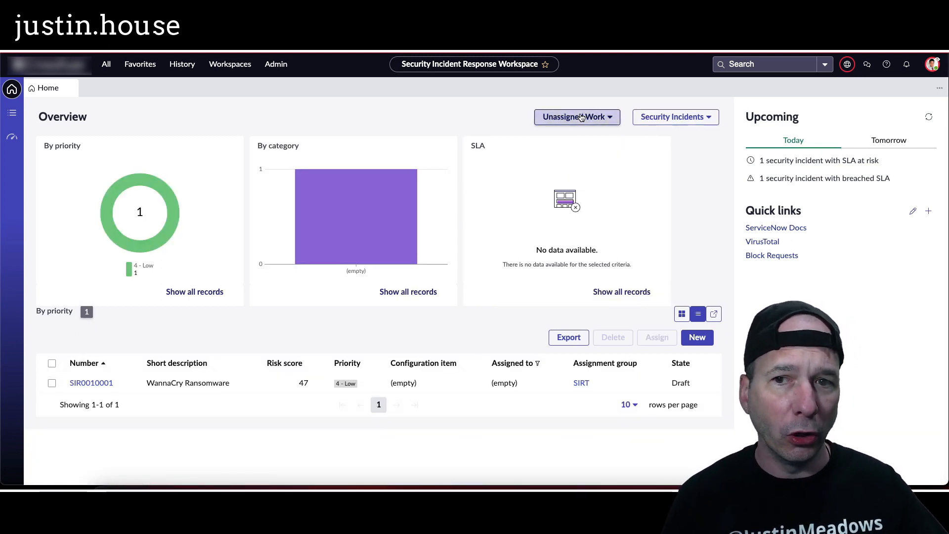
Step: Show My Team's Work (81 incidents), page to records 19–24, and open the list in a new tab
click(573, 117)
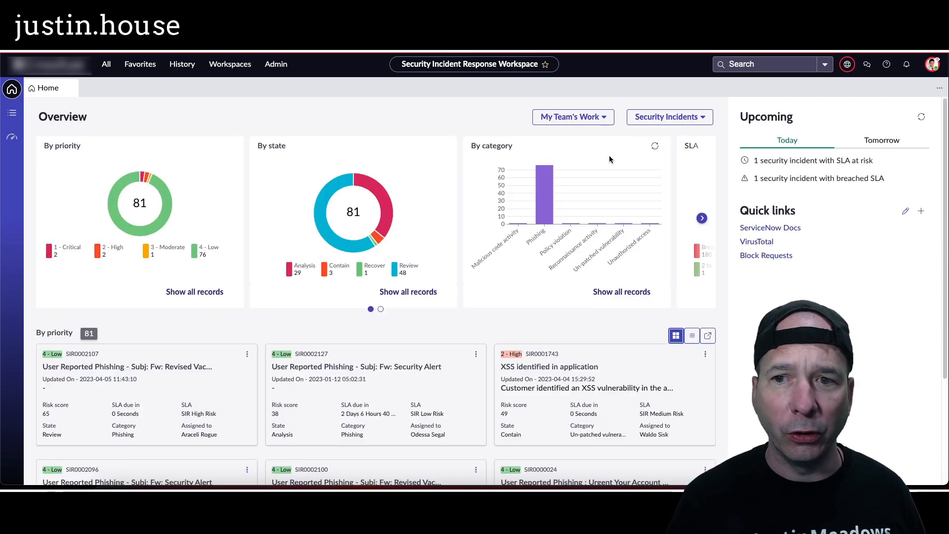
scroll(down, 3)
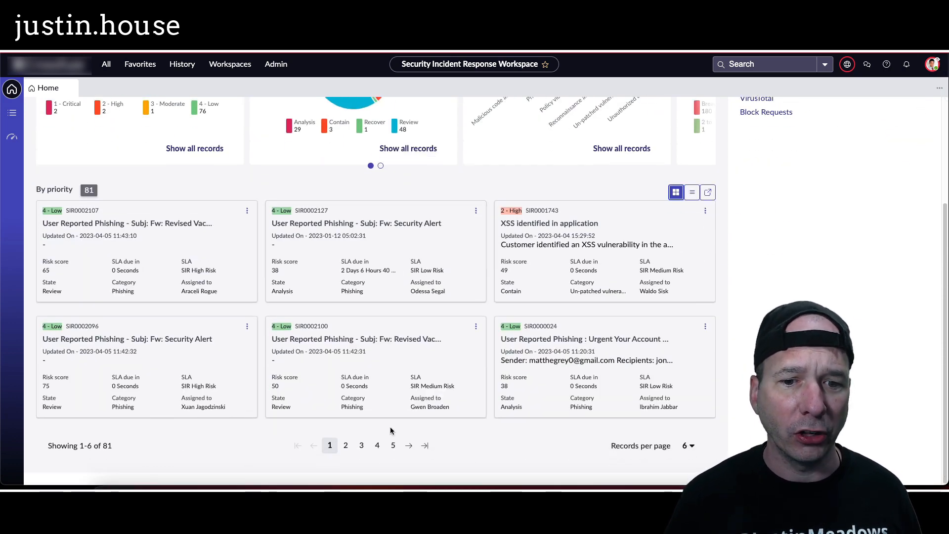
click(413, 446)
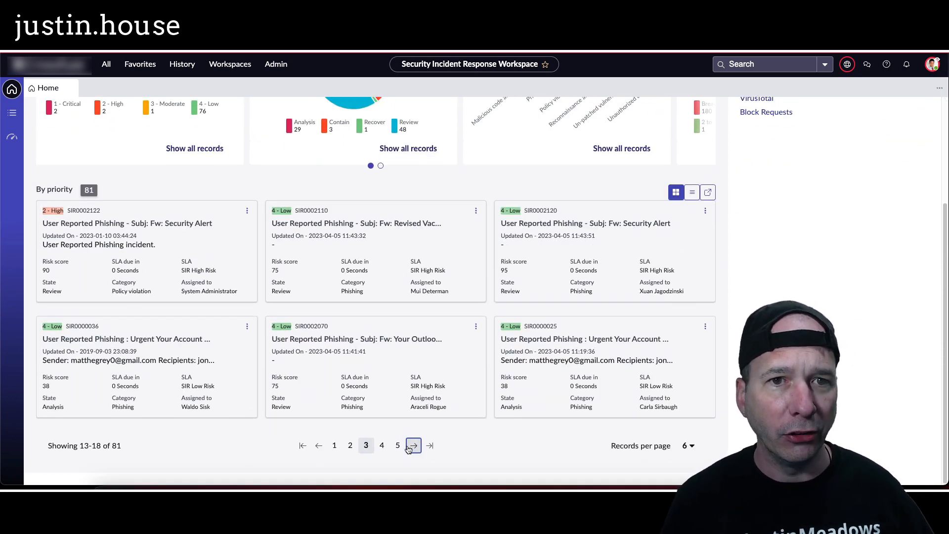
click(413, 445)
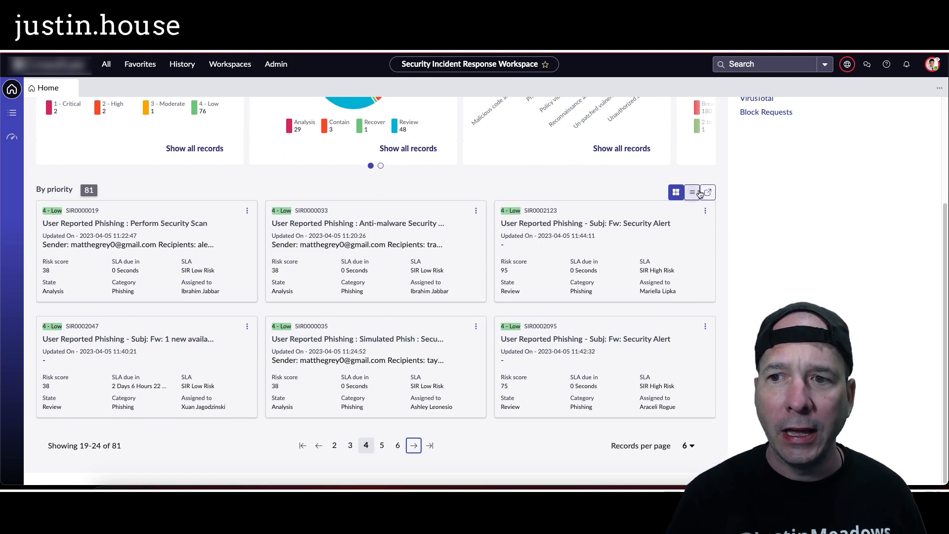
click(692, 192)
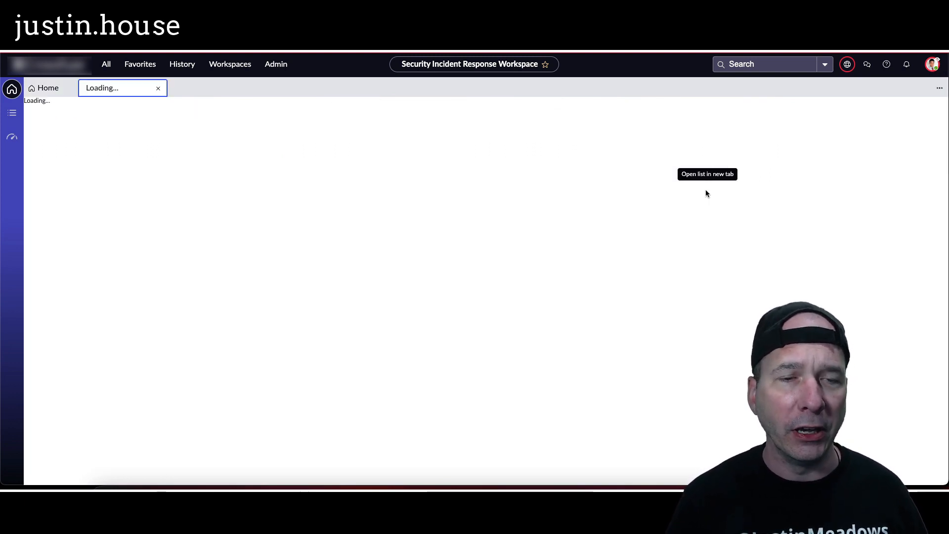
mouse_move(707, 194)
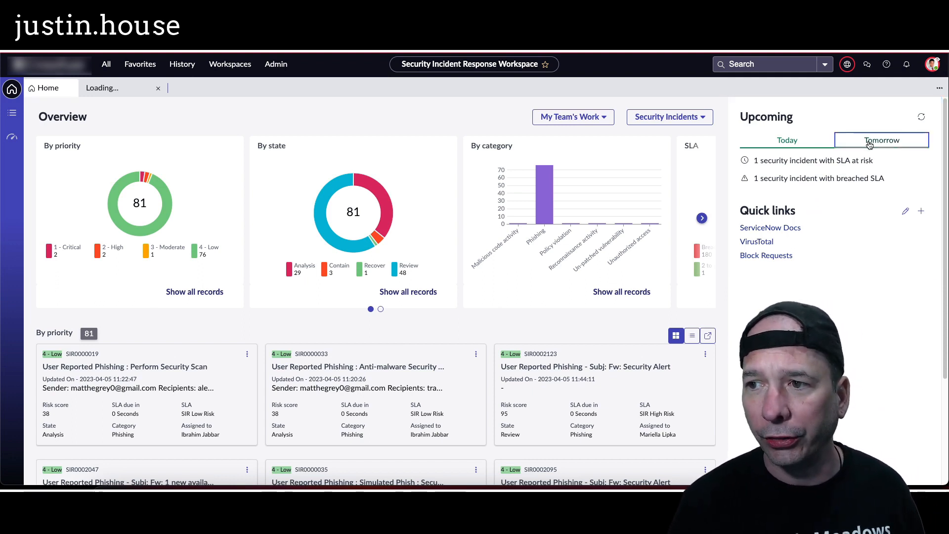
Step: Check tomorrow's upcoming items, then edit the ServiceNow Docs quick link URL and cancel
click(881, 140)
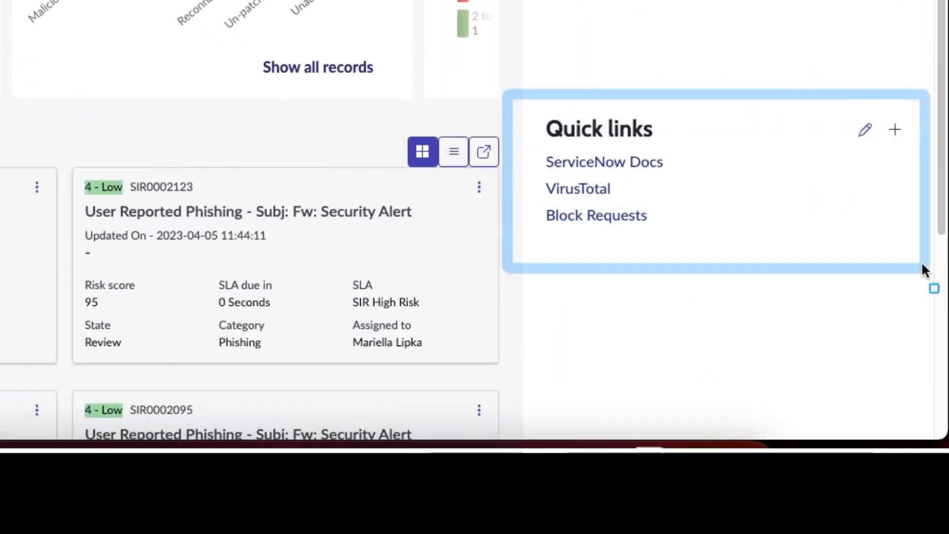
mouse_move(697, 213)
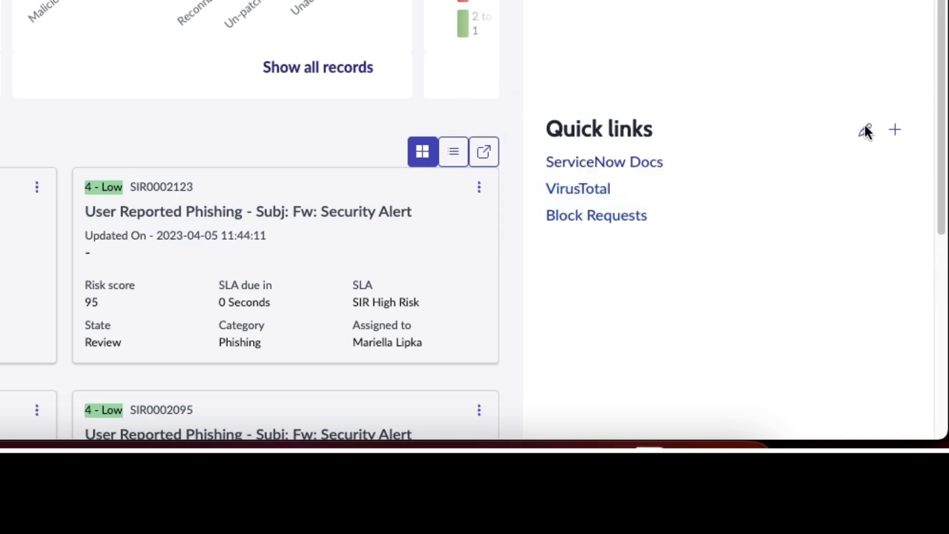
click(866, 129)
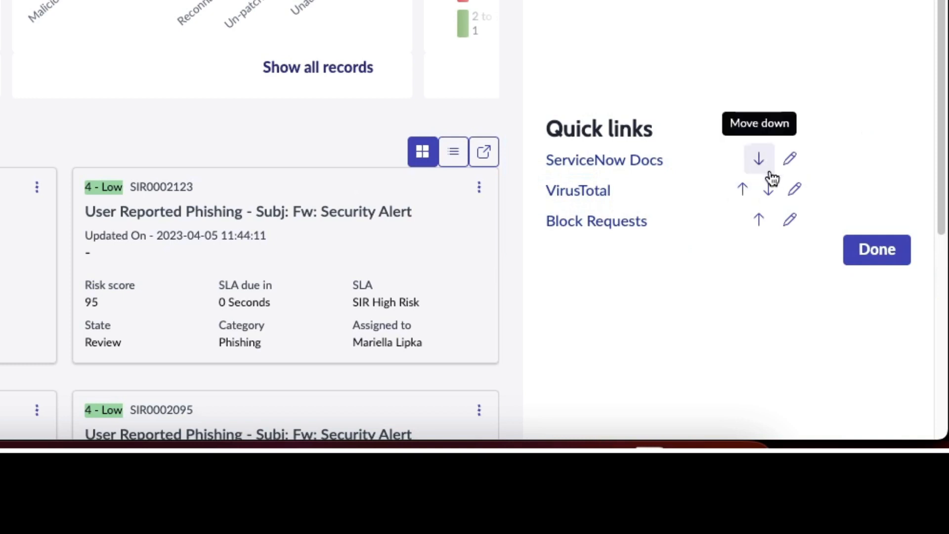
click(790, 159)
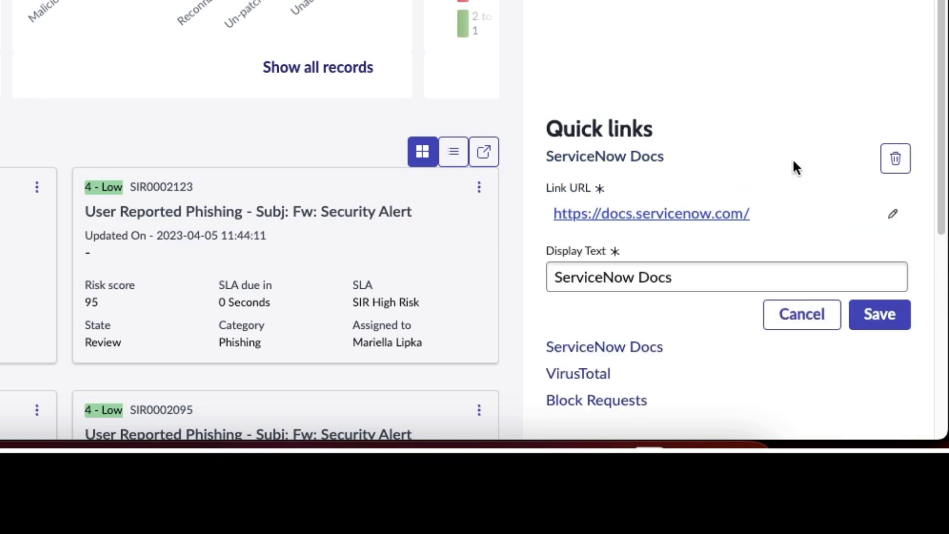
click(893, 213)
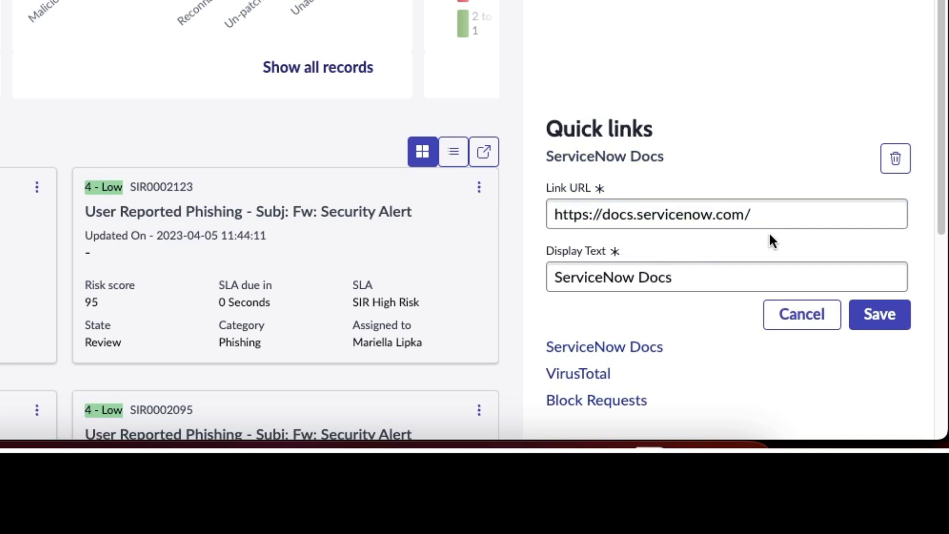
mouse_move(801, 315)
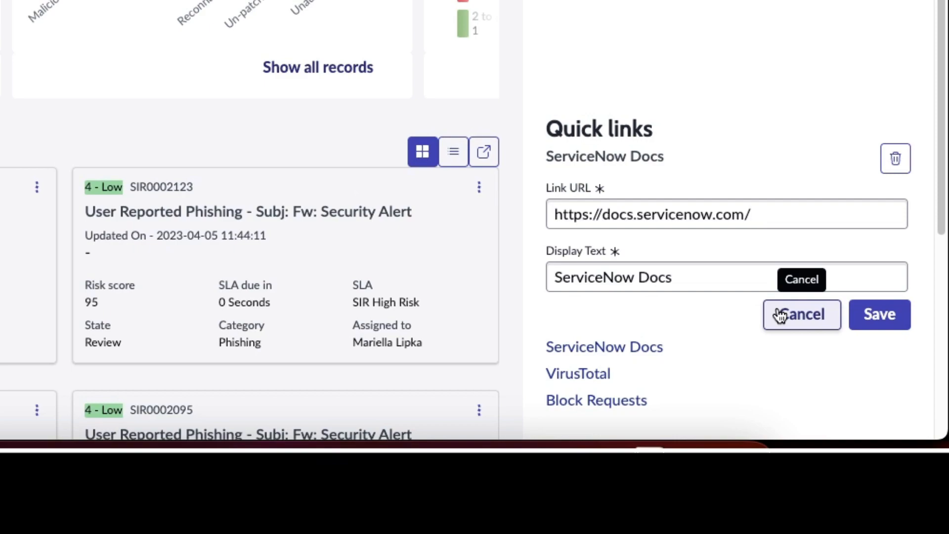
click(801, 315)
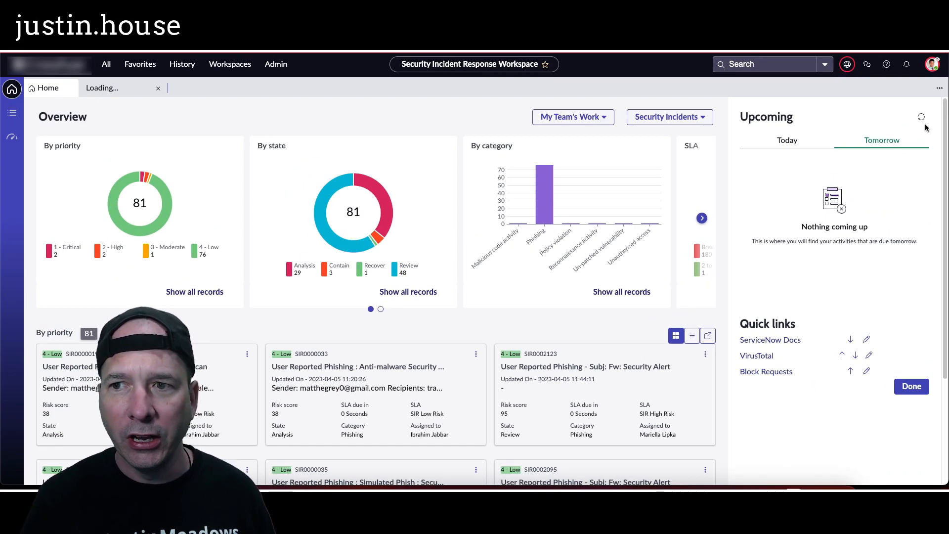
mouse_move(847, 112)
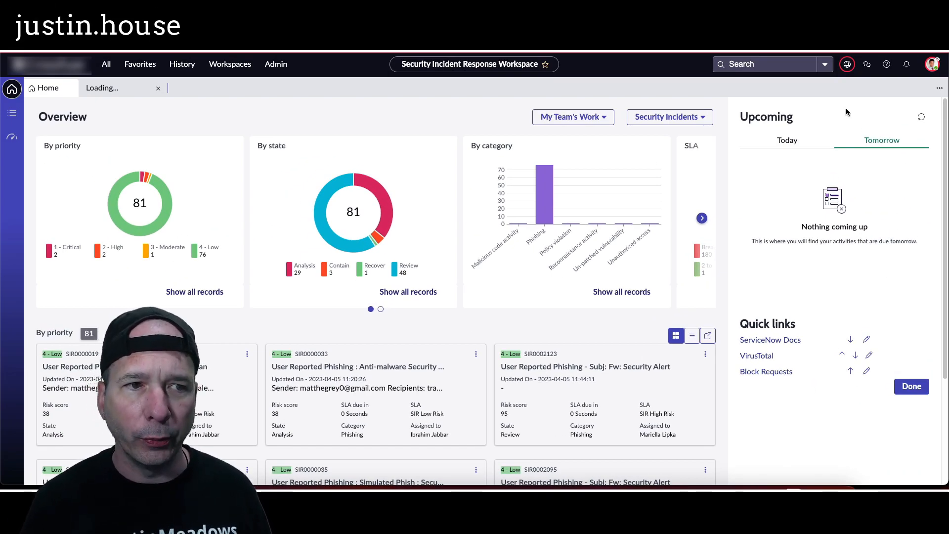
mouse_move(543, 175)
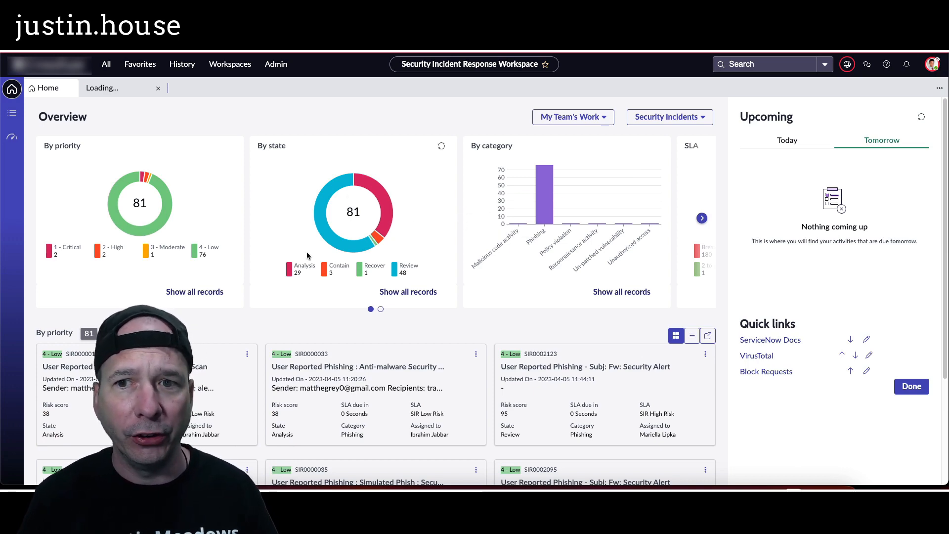
scroll(down, 3)
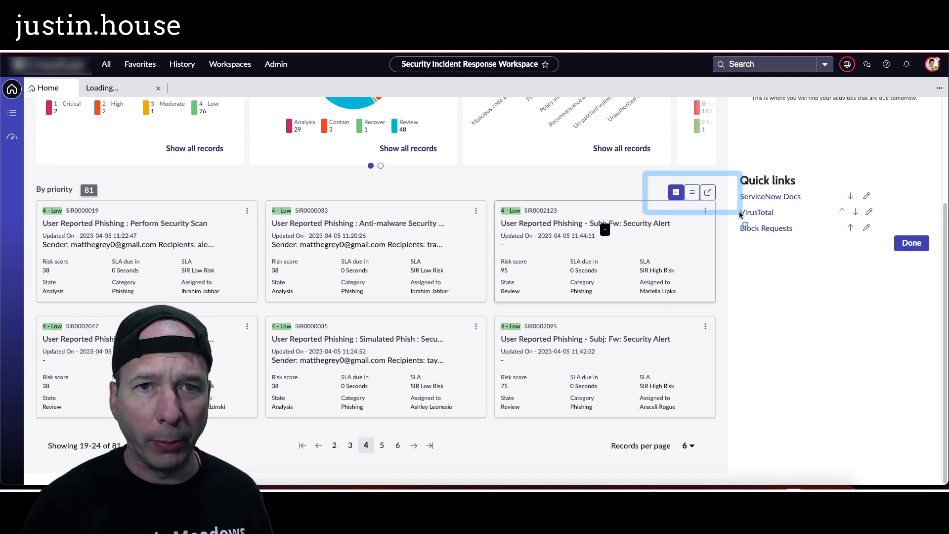
Step: Switch the incidents display to list view
click(910, 243)
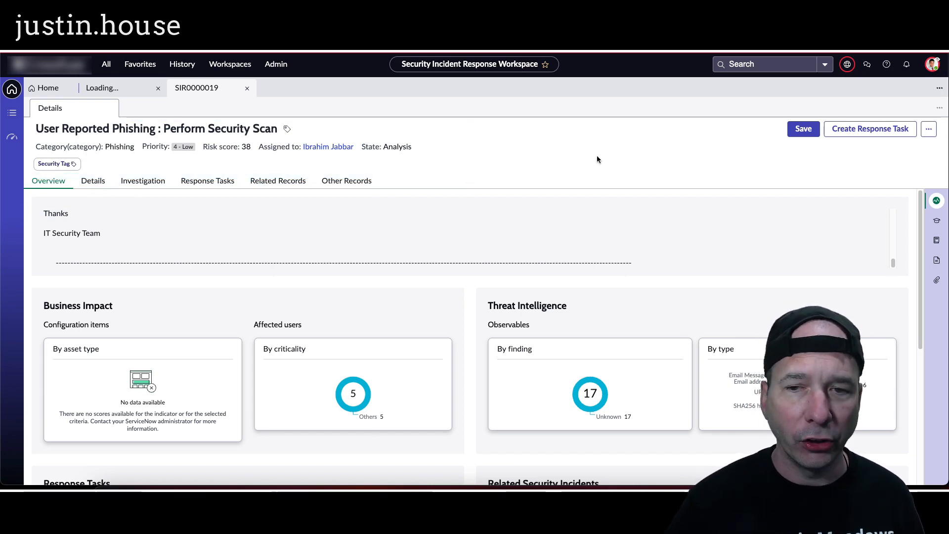
Step: Open SIR0000019's more-actions menu showing major-incident and MITRE ATT&CK options
click(929, 129)
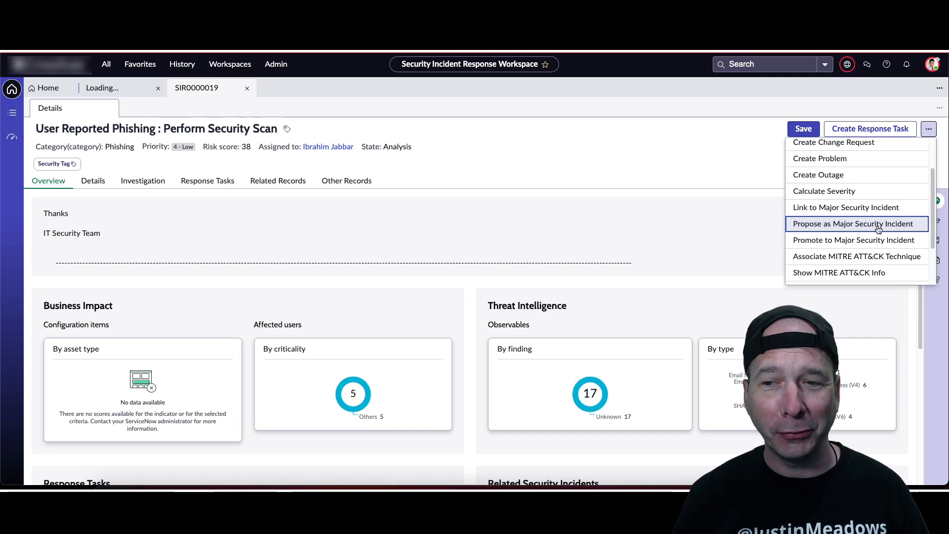
mouse_move(857, 255)
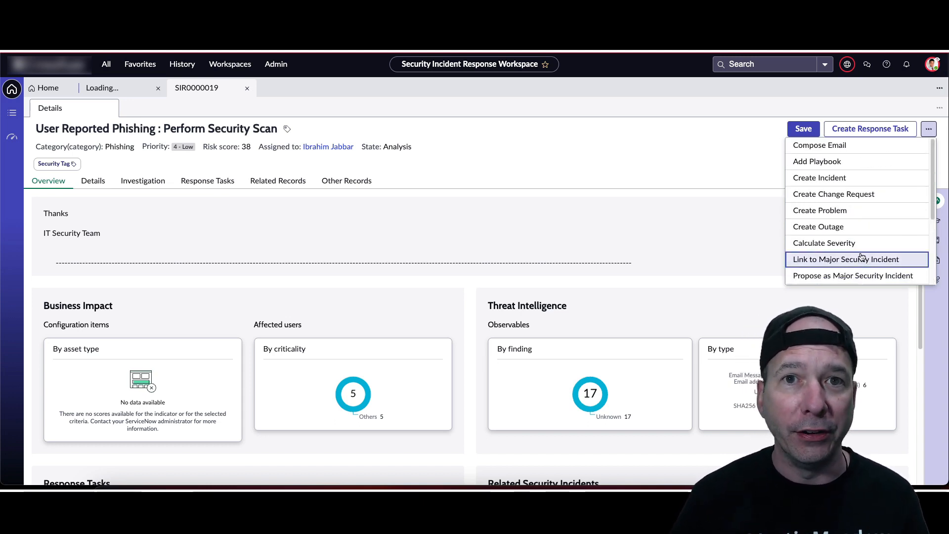
mouse_move(593, 176)
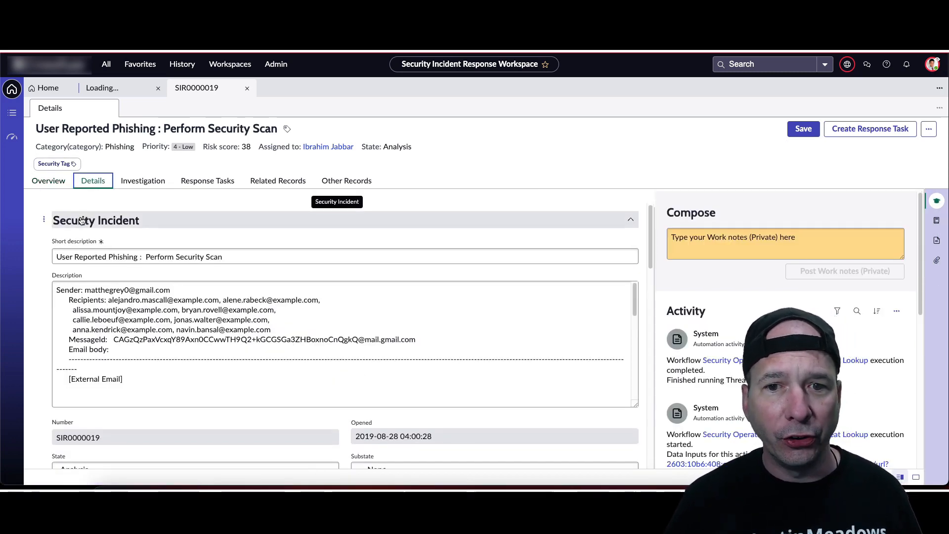
Step: Open Personalize Form, then scroll through SIR0000019's details: Phishing category, Analysis state, SIRT assignment
click(44, 219)
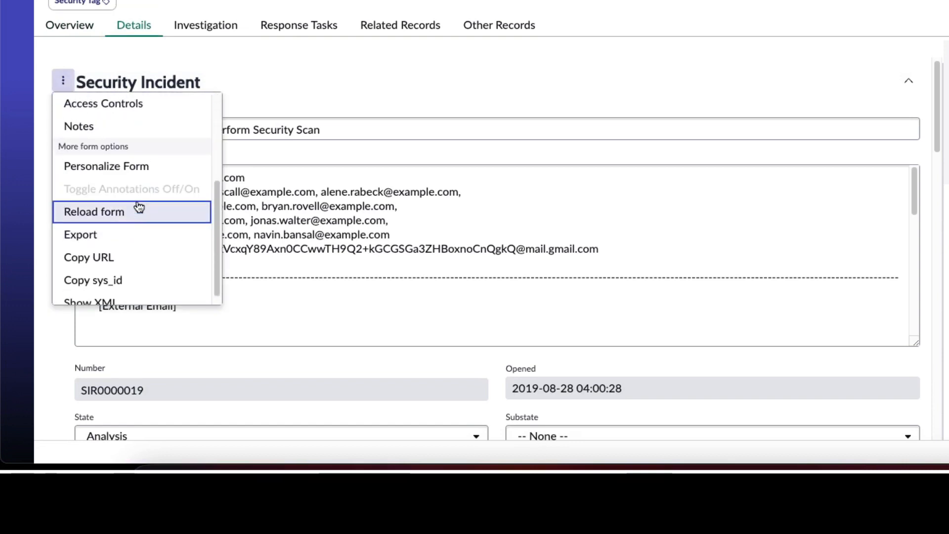
click(105, 166)
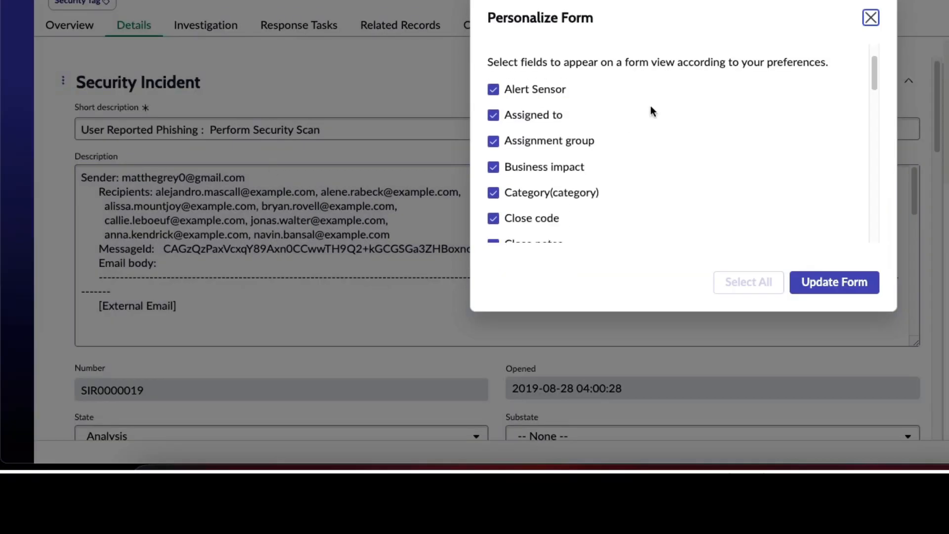
scroll(down, 3)
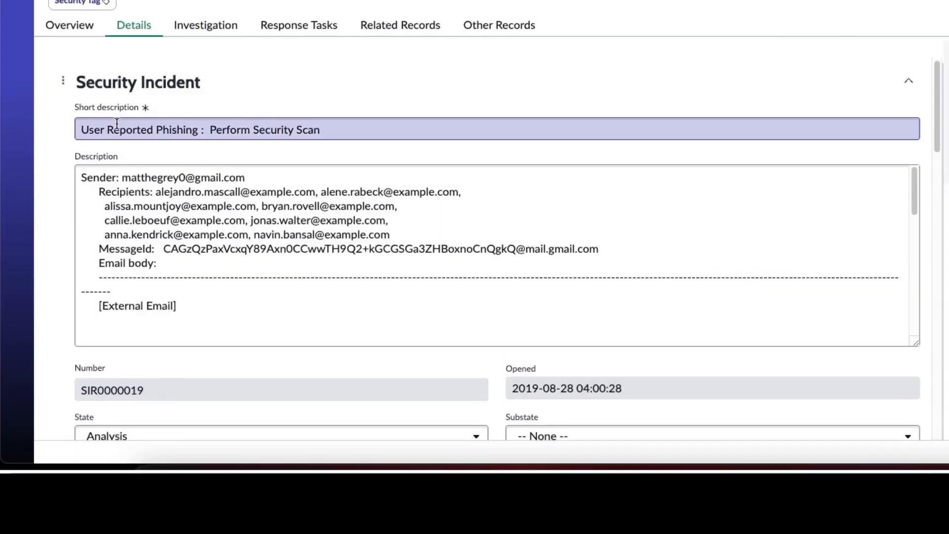
scroll(down, 3)
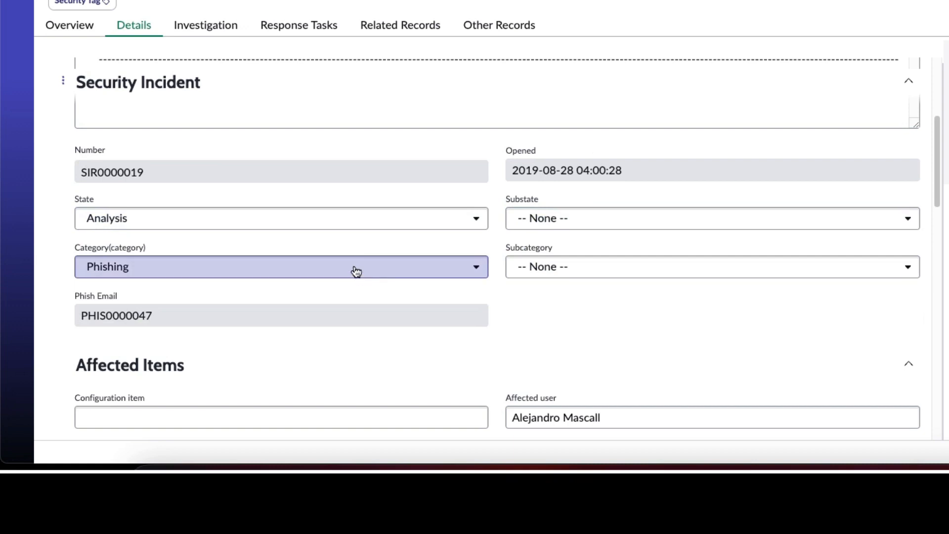
scroll(down, 3)
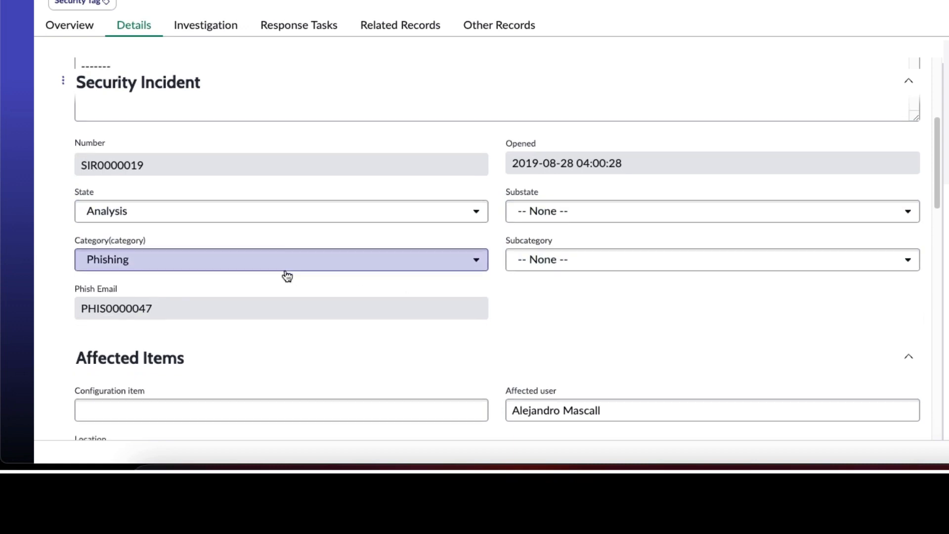
scroll(down, 3)
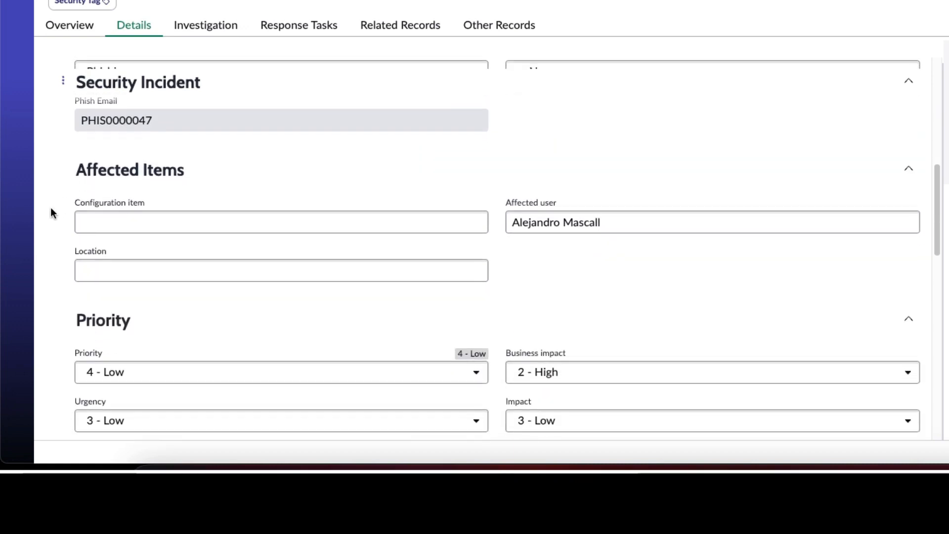
scroll(down, 3)
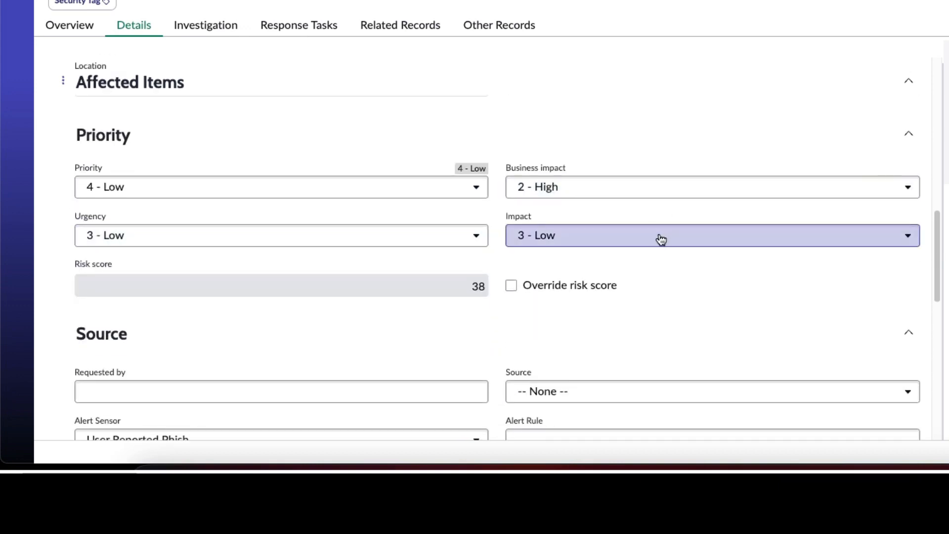
scroll(down, 3)
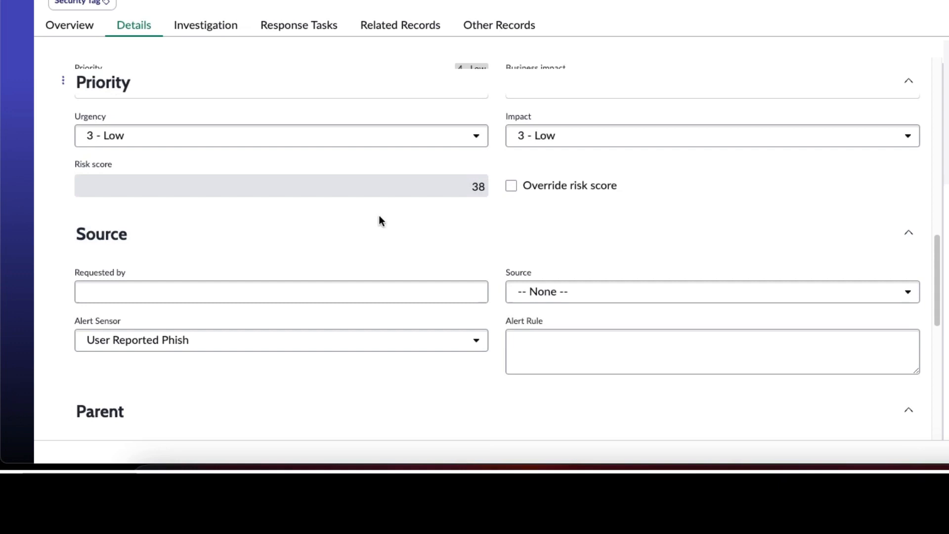
scroll(down, 3)
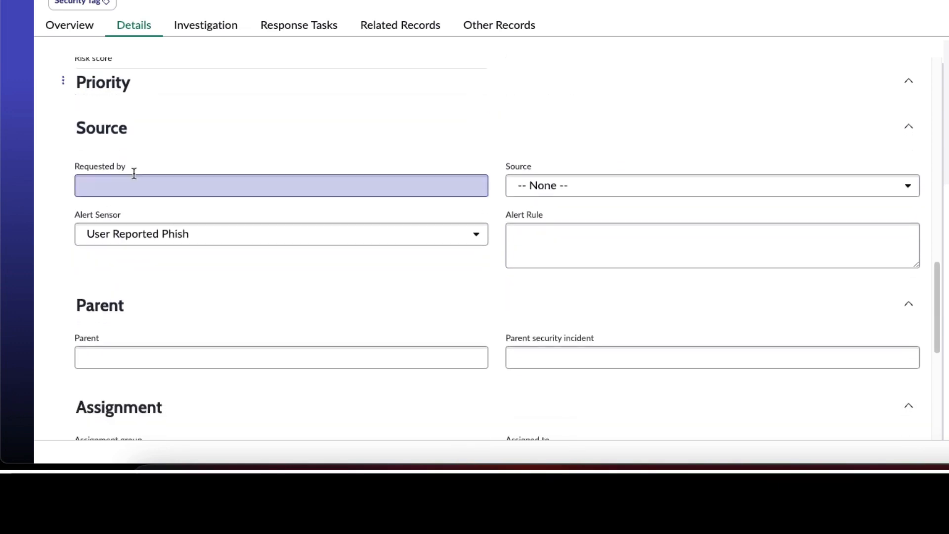
scroll(down, 3)
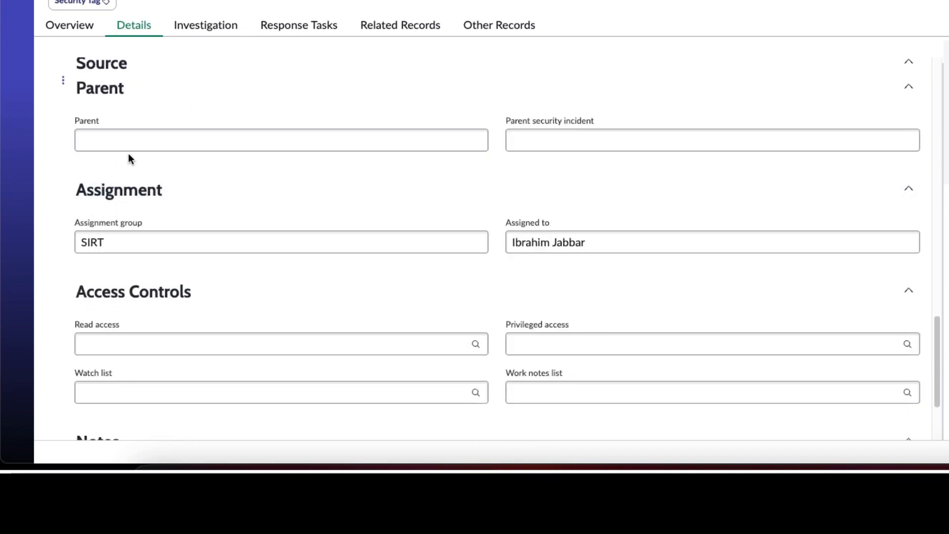
scroll(down, 3)
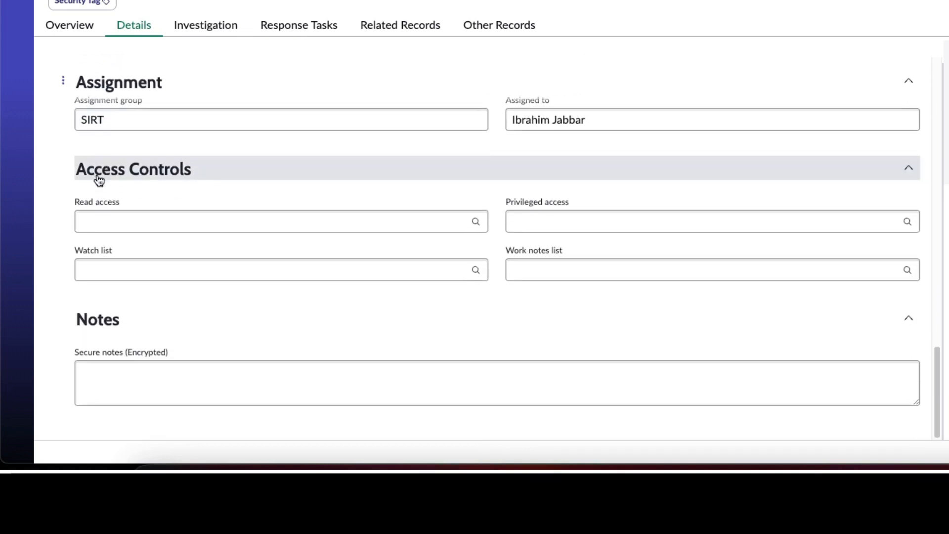
mouse_move(547, 309)
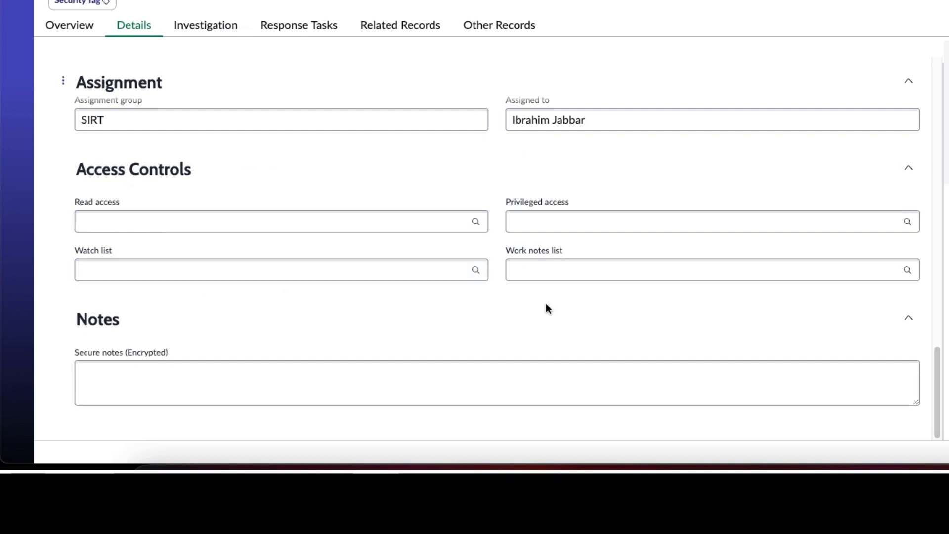
mouse_move(183, 257)
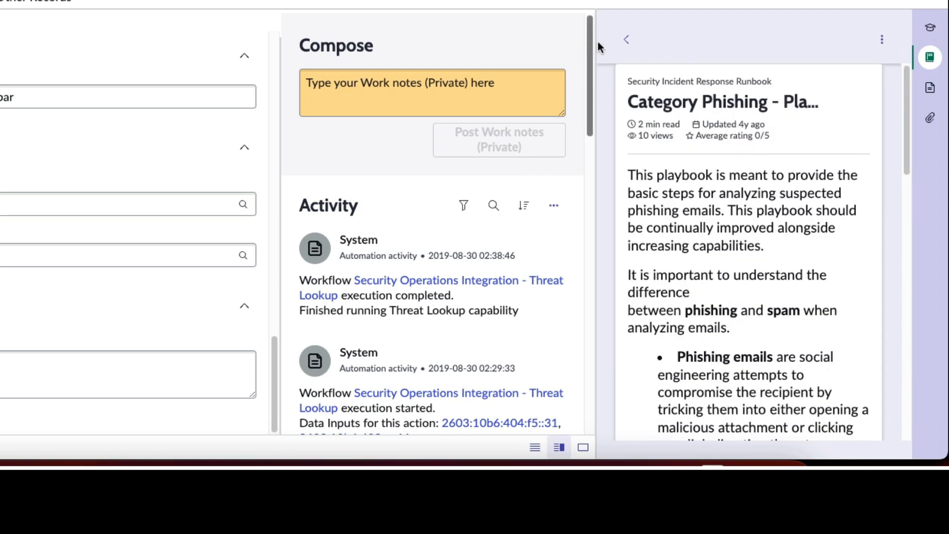
Step: View the Templates and Attachments panels, then open the security incident list views
click(930, 88)
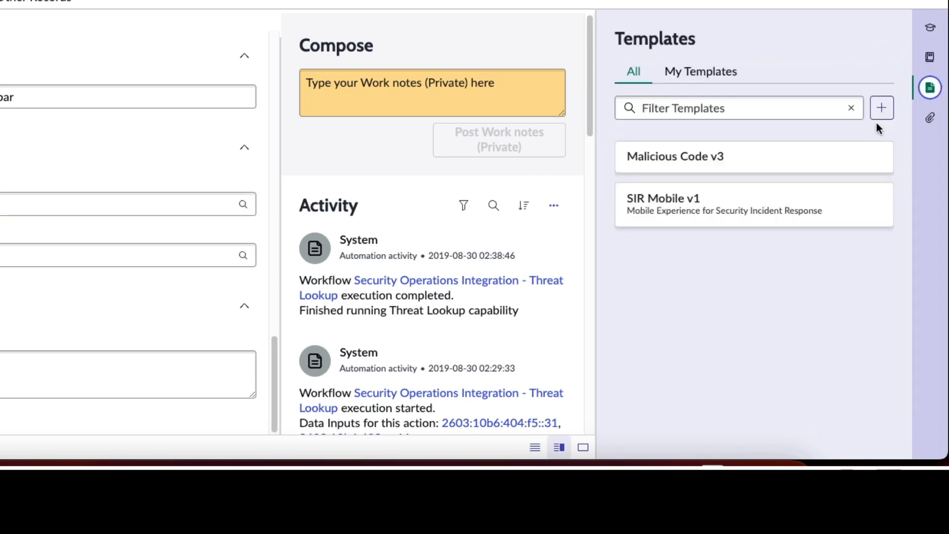
click(931, 118)
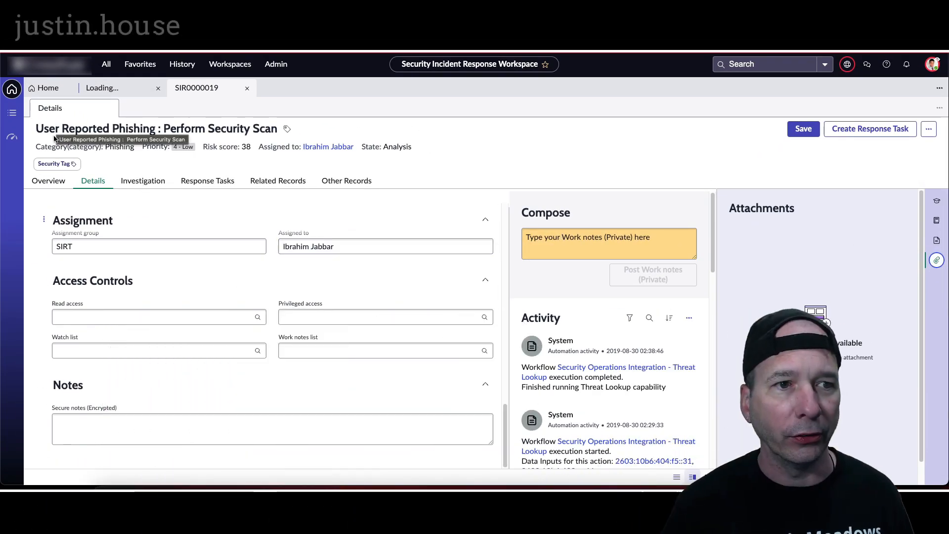
click(11, 113)
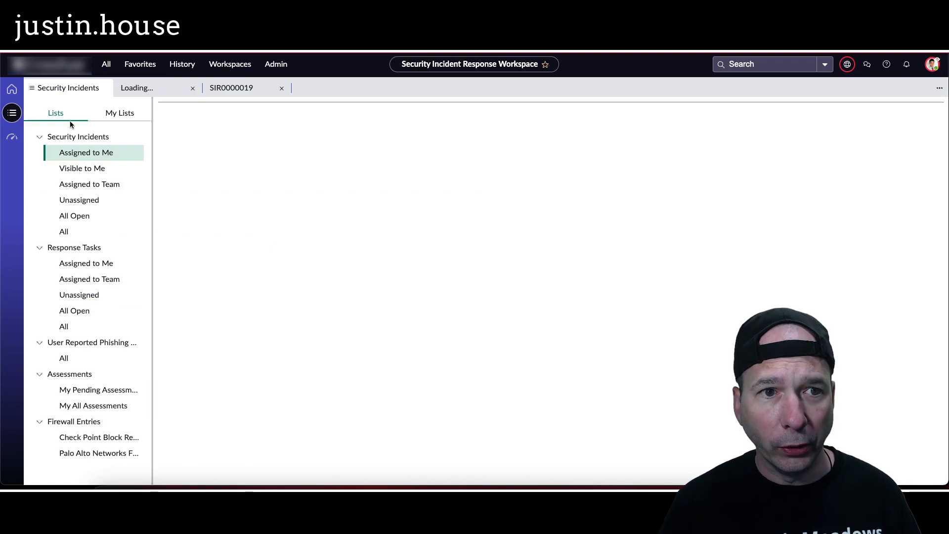
Step: Show the Assigned to Me incidents, then the All incidents list
click(86, 151)
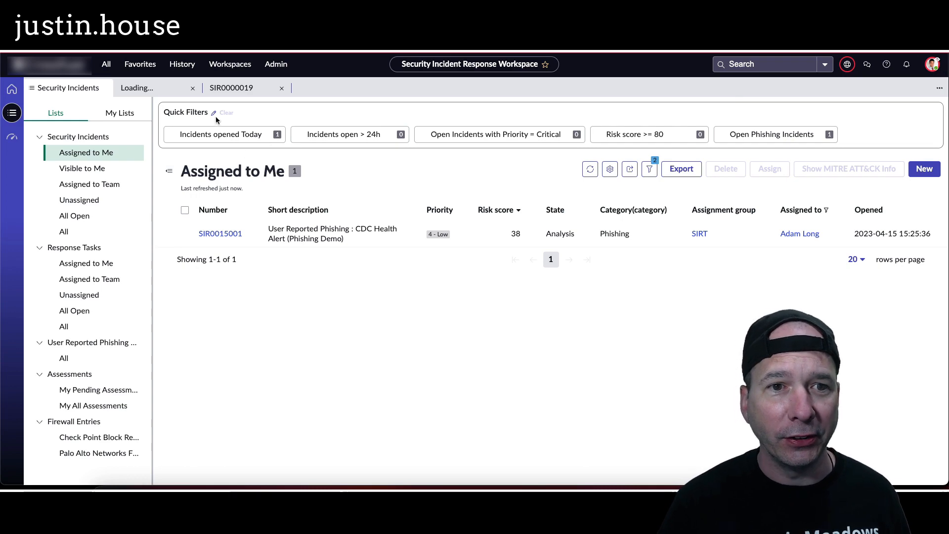
click(63, 232)
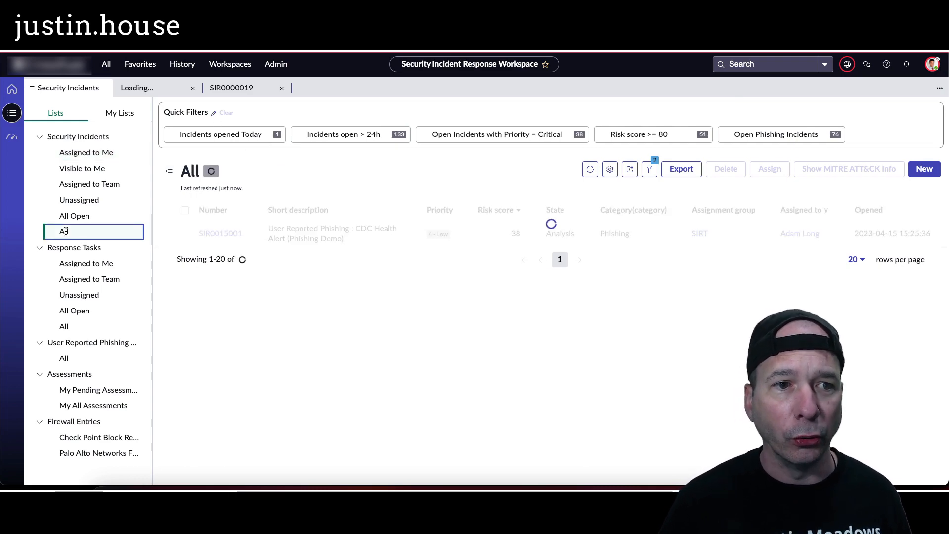
Step: Cycle the quick filters to Open Phishing Incidents, then open the Security Incident Explorer dashboard
click(64, 232)
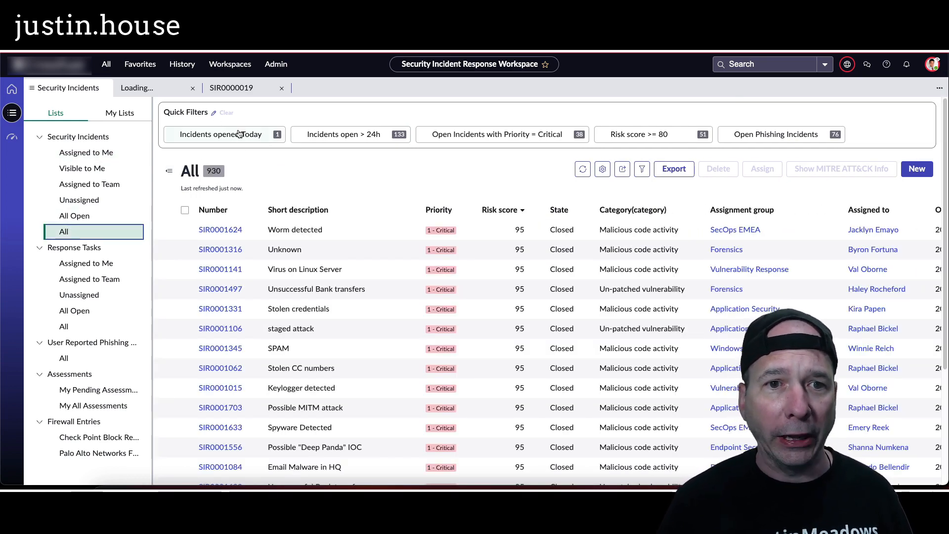
click(221, 134)
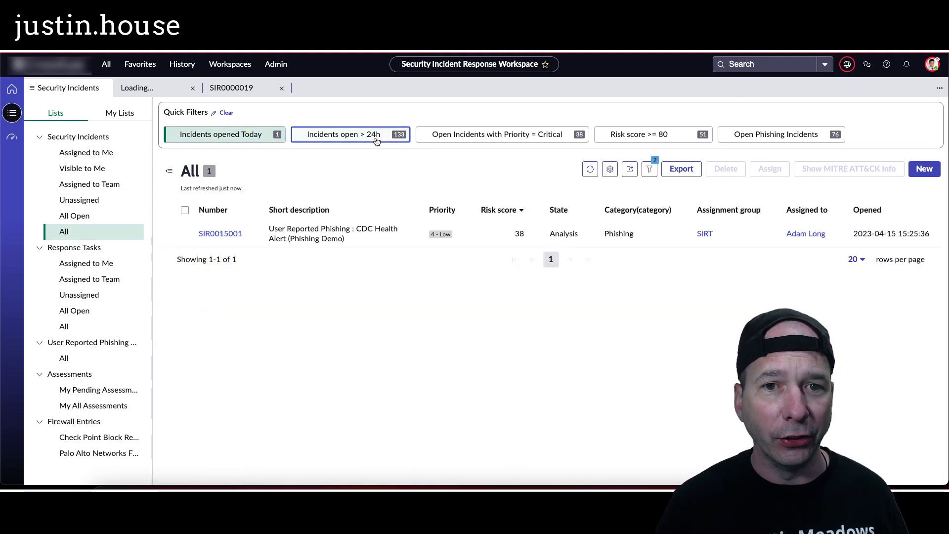
click(501, 134)
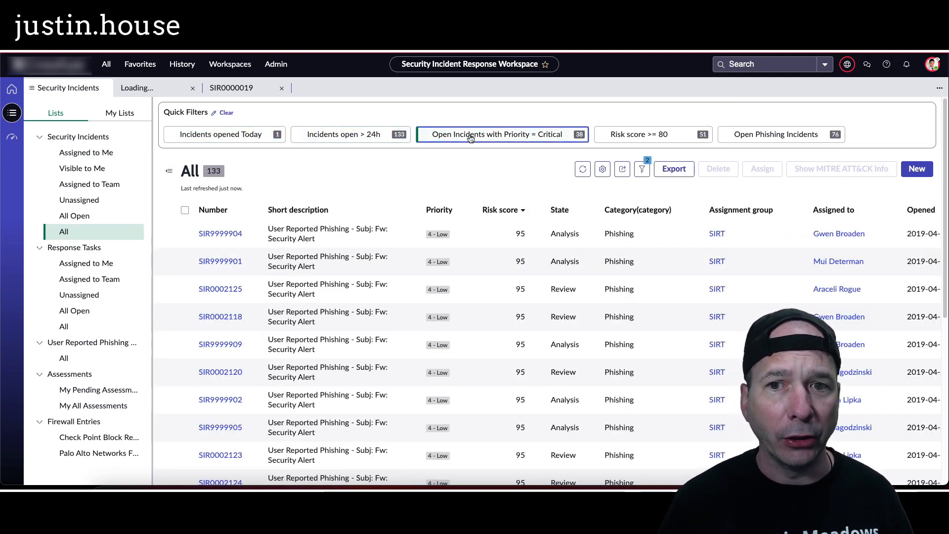
click(501, 134)
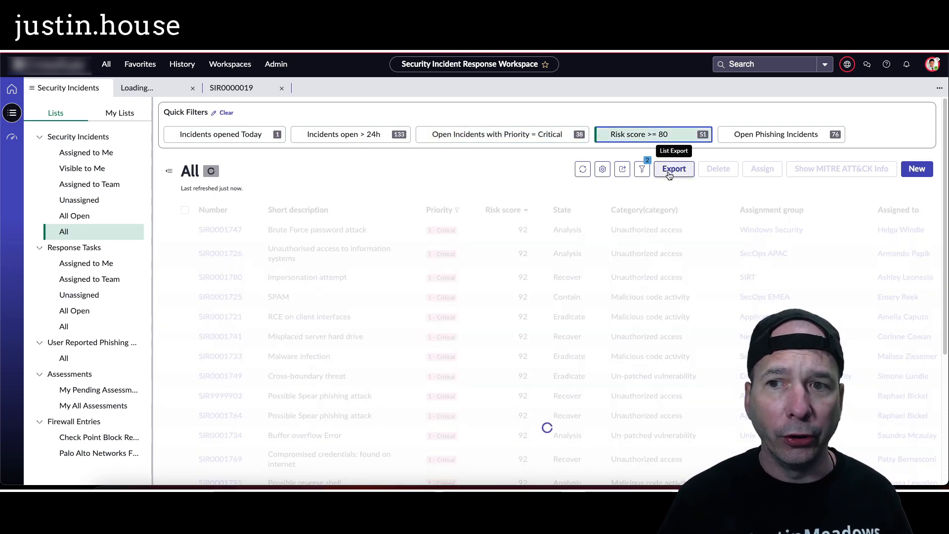
click(781, 134)
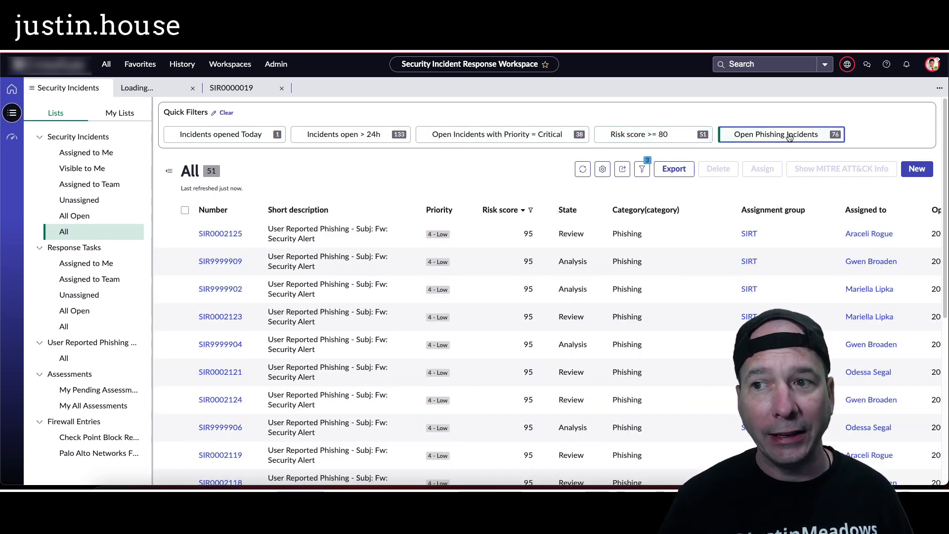
click(781, 134)
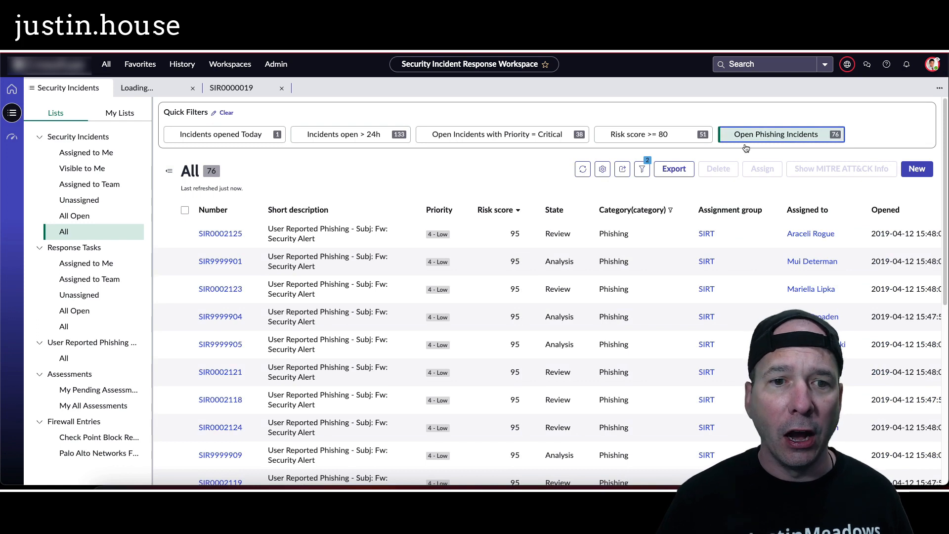
click(120, 113)
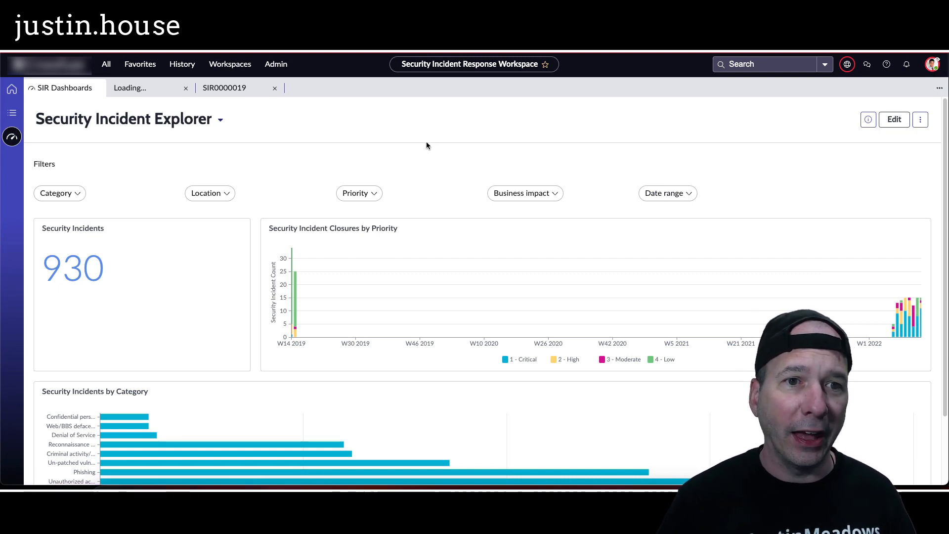
mouse_move(394, 192)
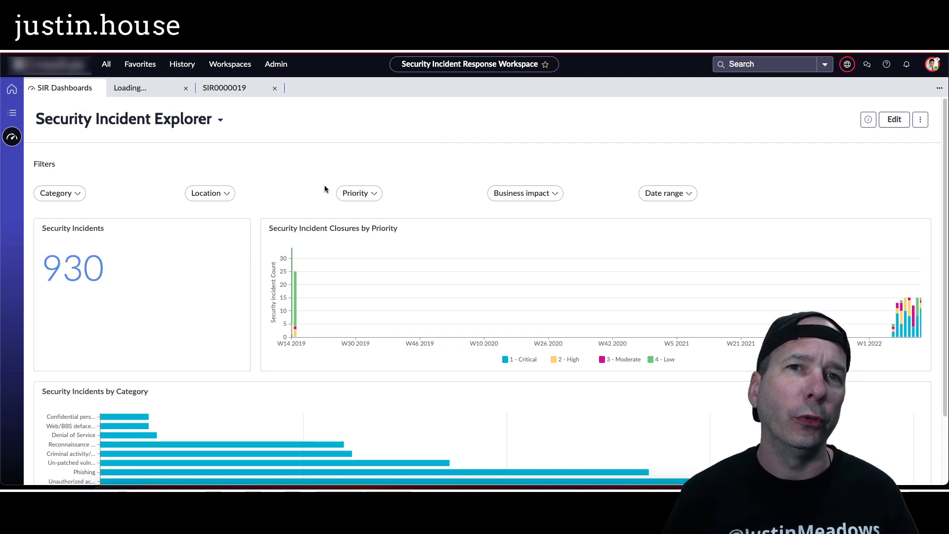
mouse_move(321, 208)
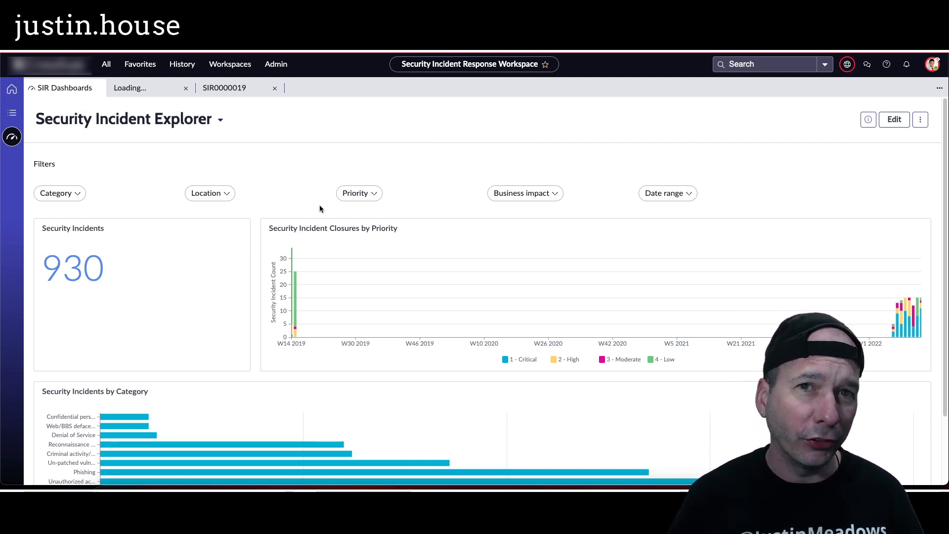
scroll(down, 3)
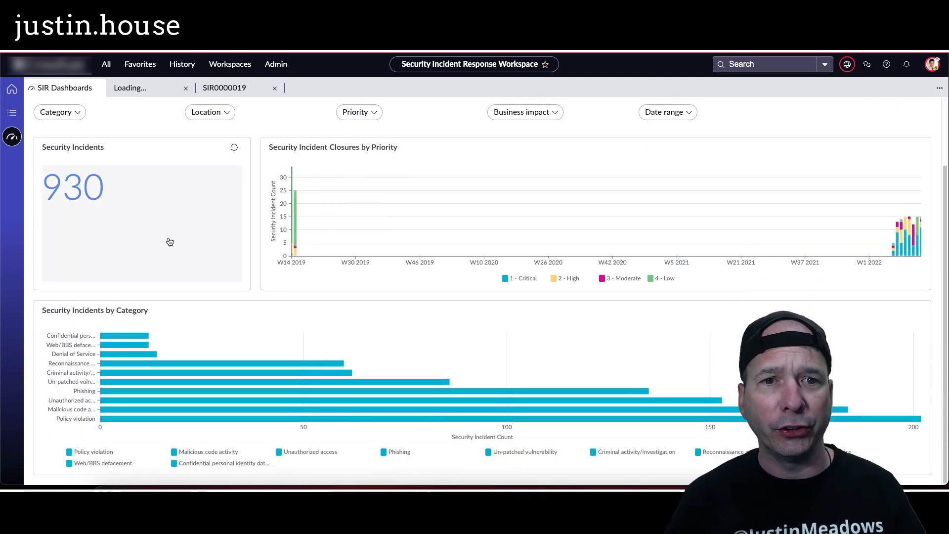
mouse_move(399, 209)
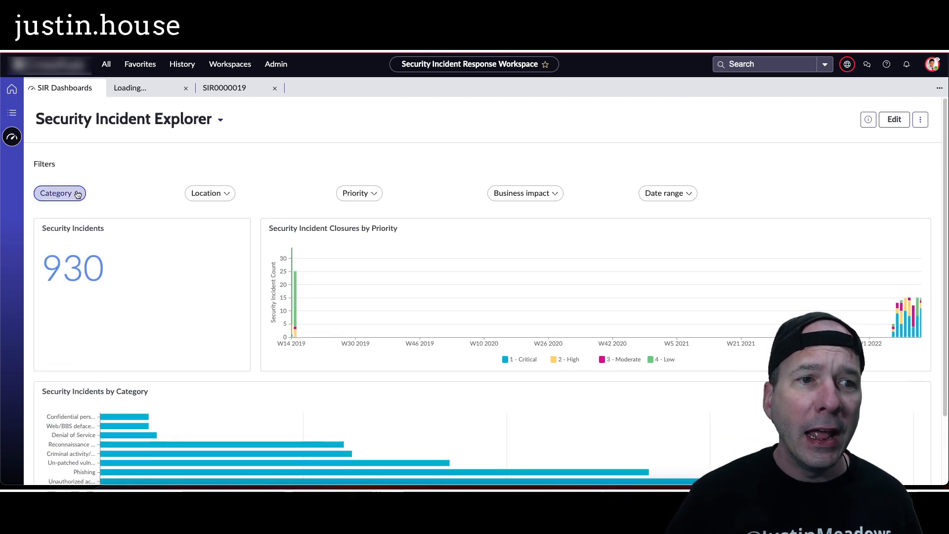
click(210, 192)
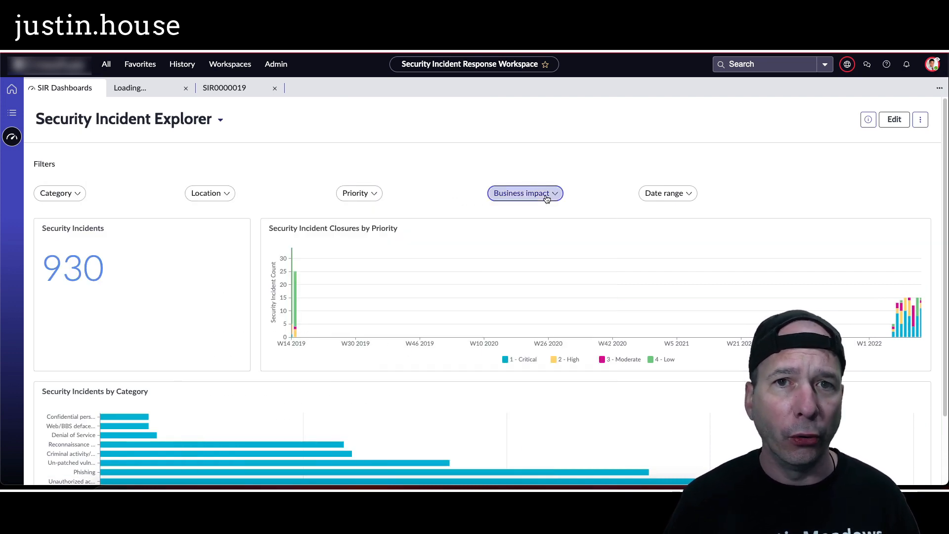
click(667, 193)
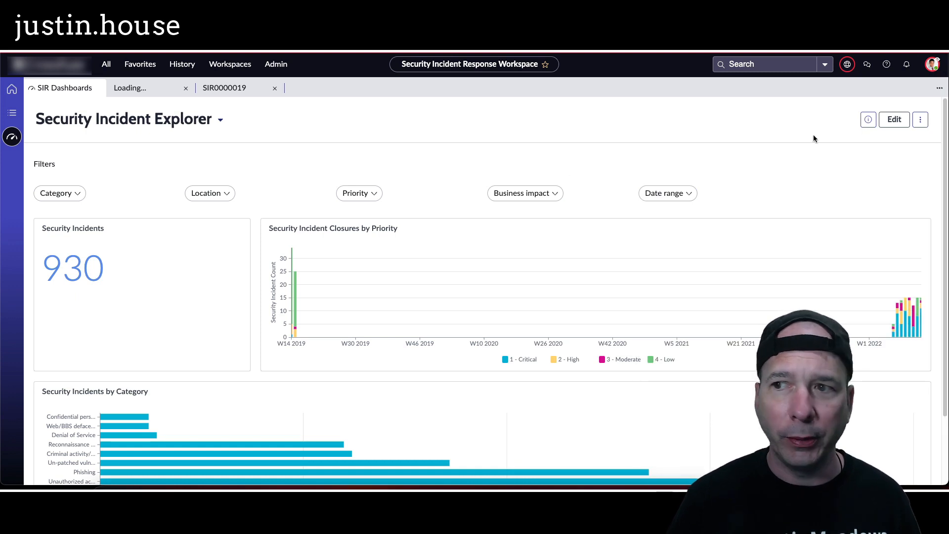
Step: Review the Security Incident Explorer's details panel, then display the Context Sensitive Analytics – SI dashboard
click(868, 119)
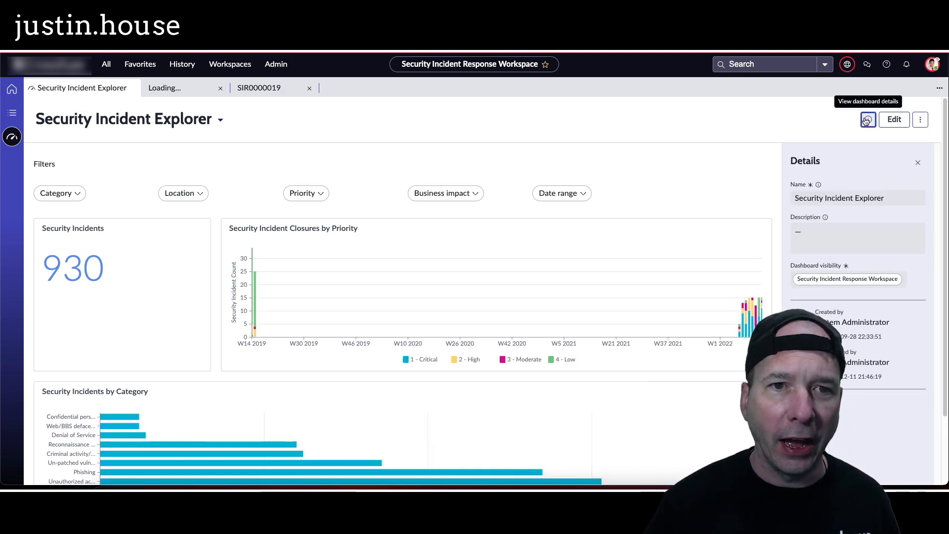
scroll(down, 3)
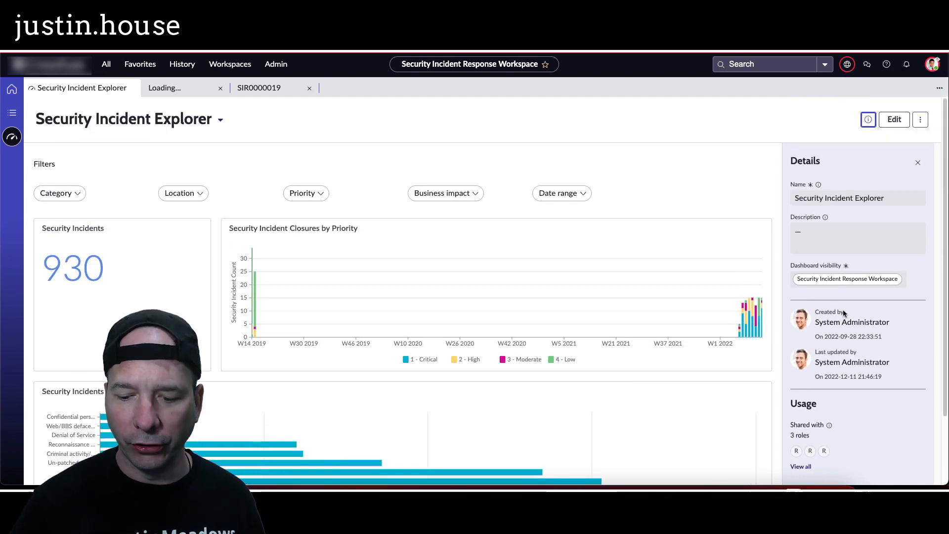
click(918, 162)
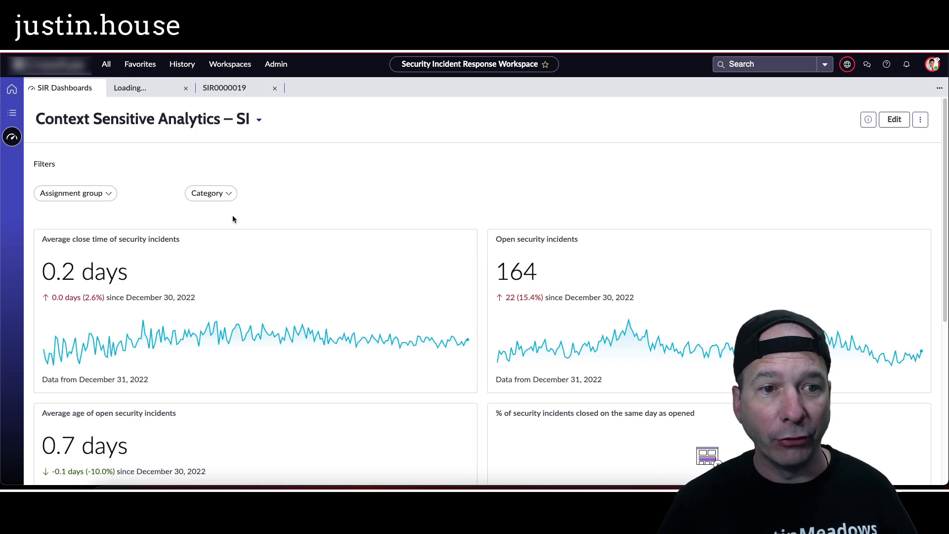
Step: Scroll through the Context Sensitive Analytics – SI dashboard's close-time and open-incident trend widgets
scroll(down, 3)
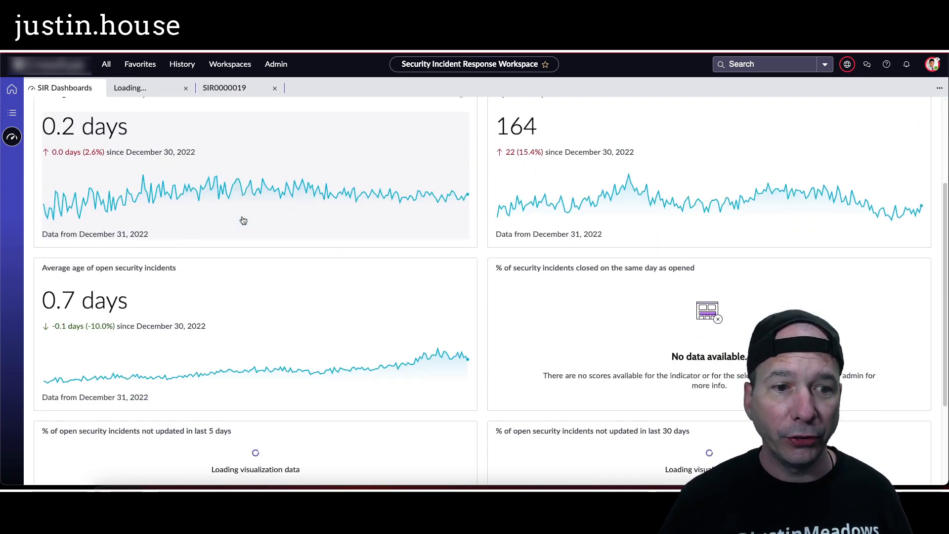
scroll(down, 3)
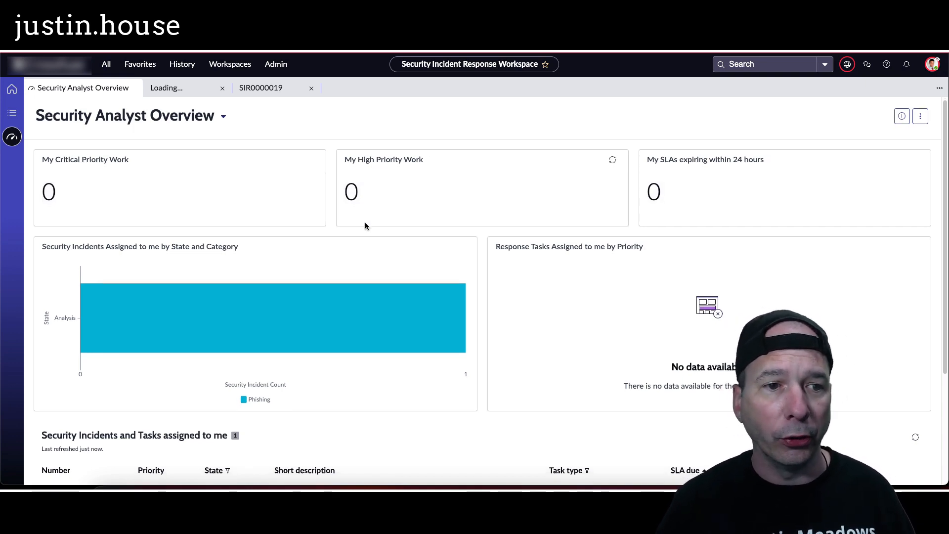
Step: Switch to the Security Incident Management dashboard, showing 164 open incidents
scroll(down, 3)
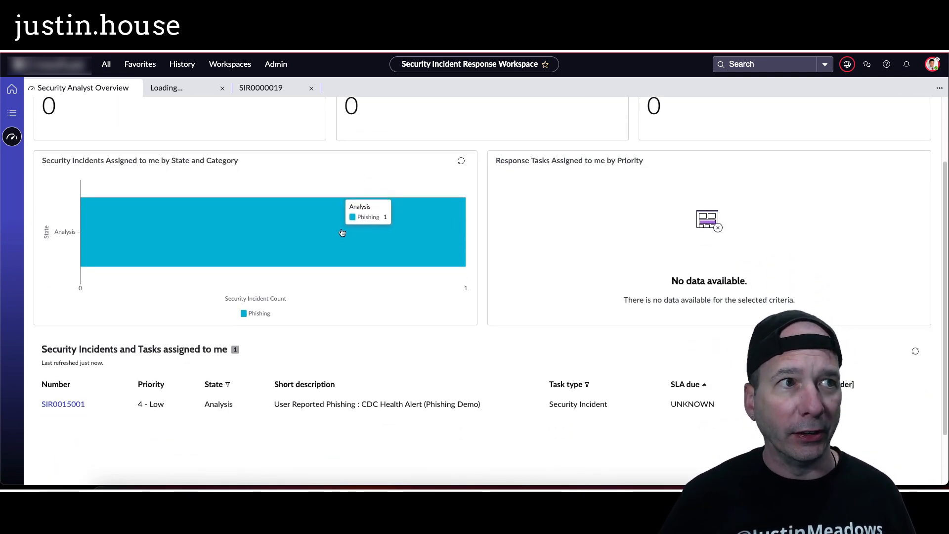
mouse_move(278, 367)
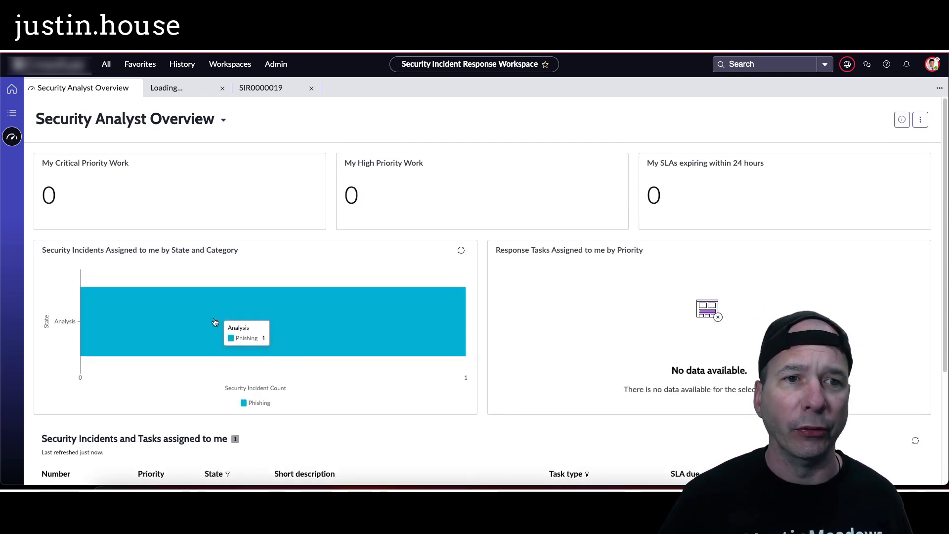
click(223, 119)
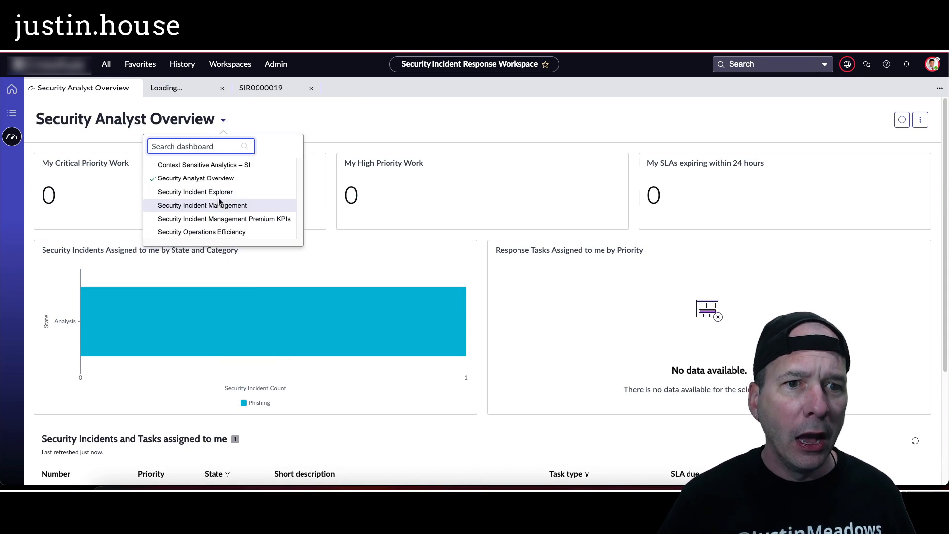
click(202, 205)
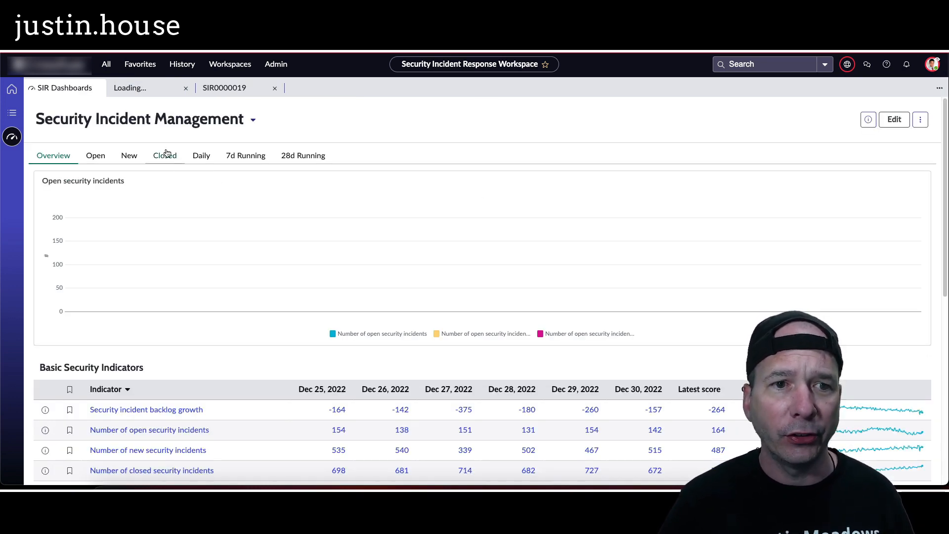
Step: Show closed incidents: 751 total, 0.19-day average resolution, broken down by priority
click(164, 155)
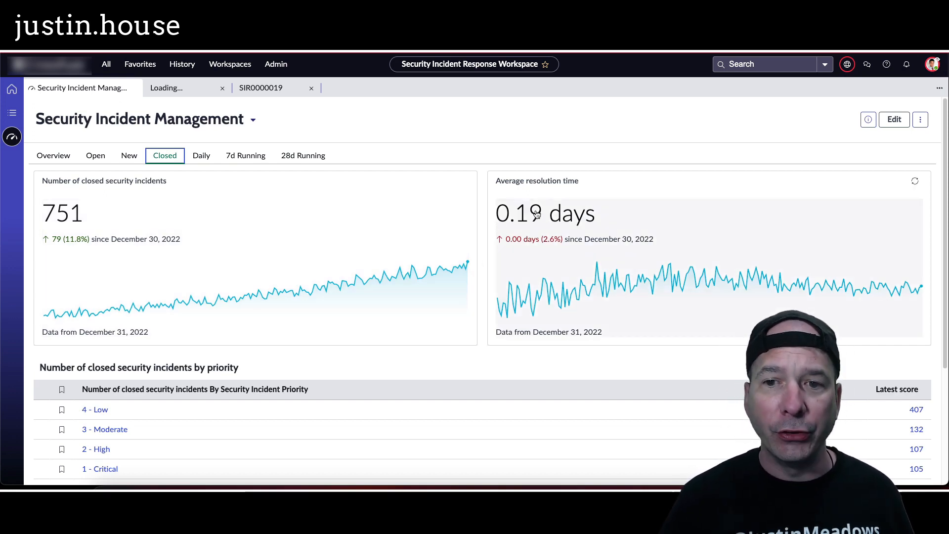
mouse_move(537, 213)
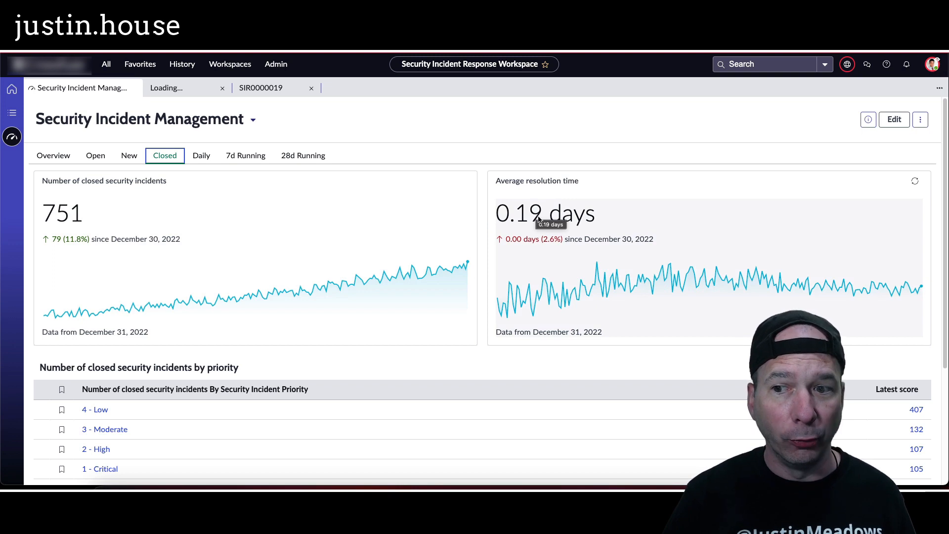
scroll(down, 3)
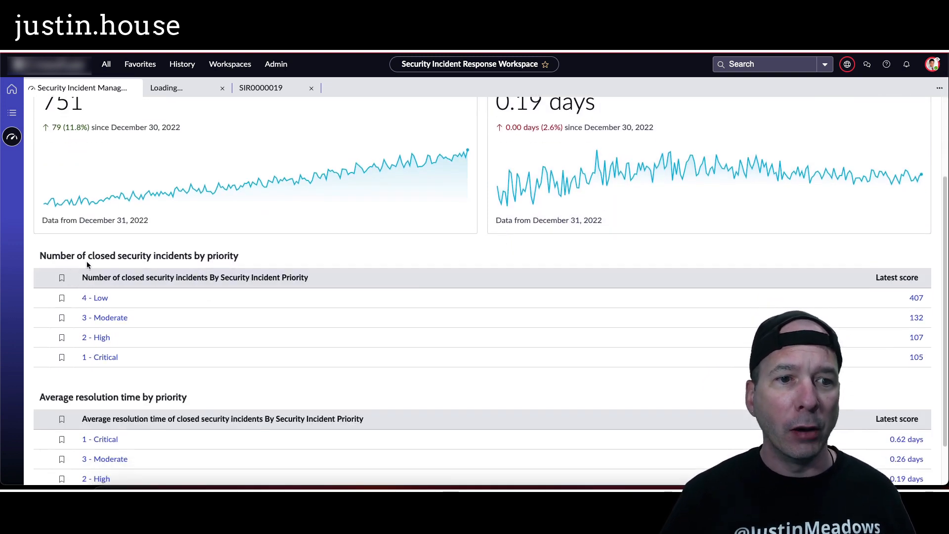
scroll(down, 3)
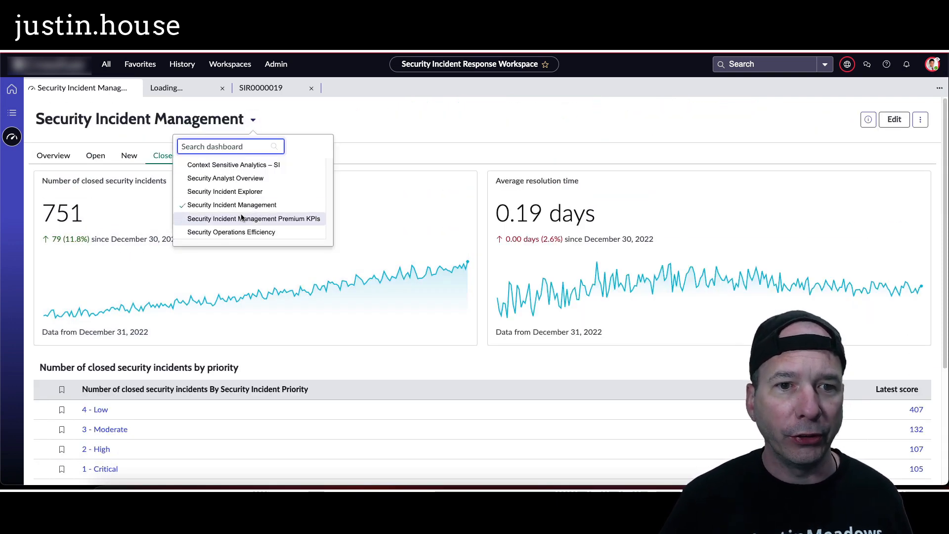
Step: View Premium KPIs: 6.98% new critical incidents and 0.7-day average open age
click(254, 218)
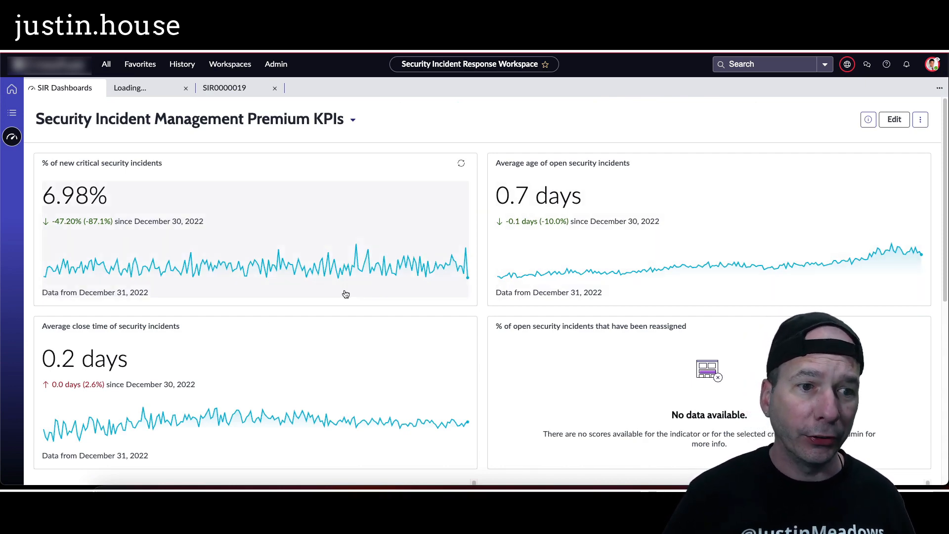
scroll(down, 3)
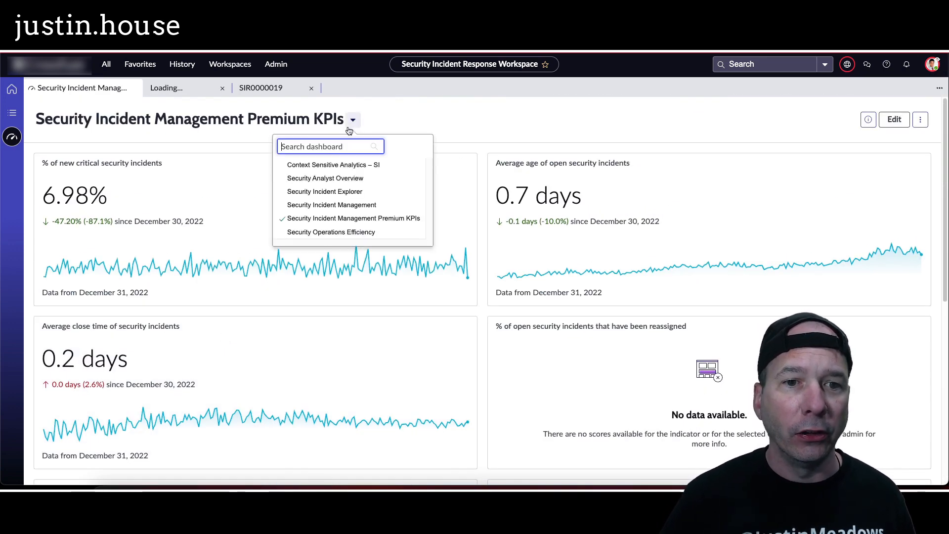
Step: Review the Security Operations Efficiency dashboard's backlog analysis tables
click(331, 232)
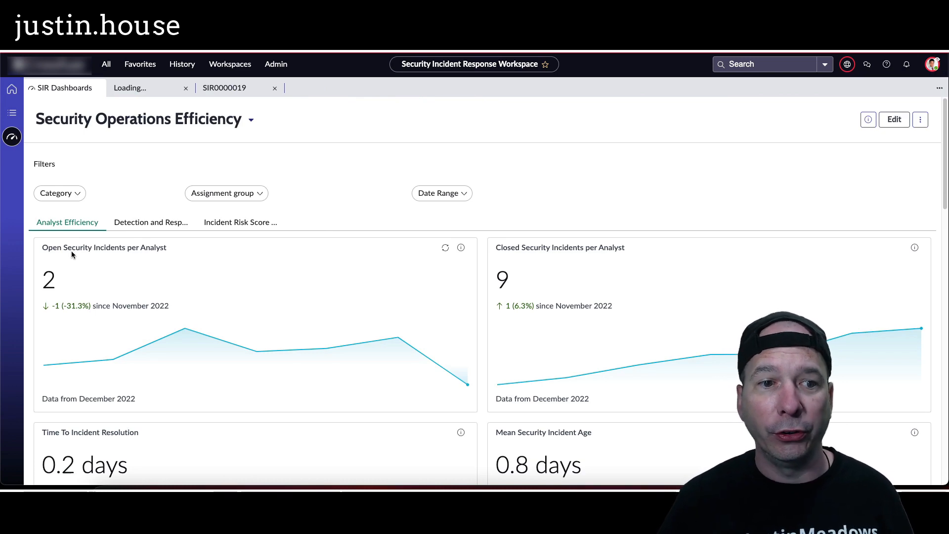
scroll(down, 3)
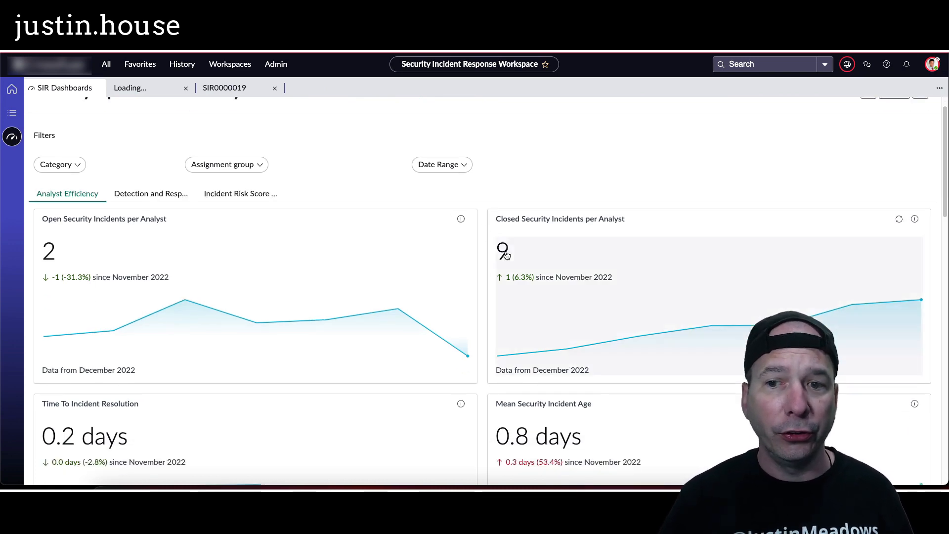
scroll(down, 3)
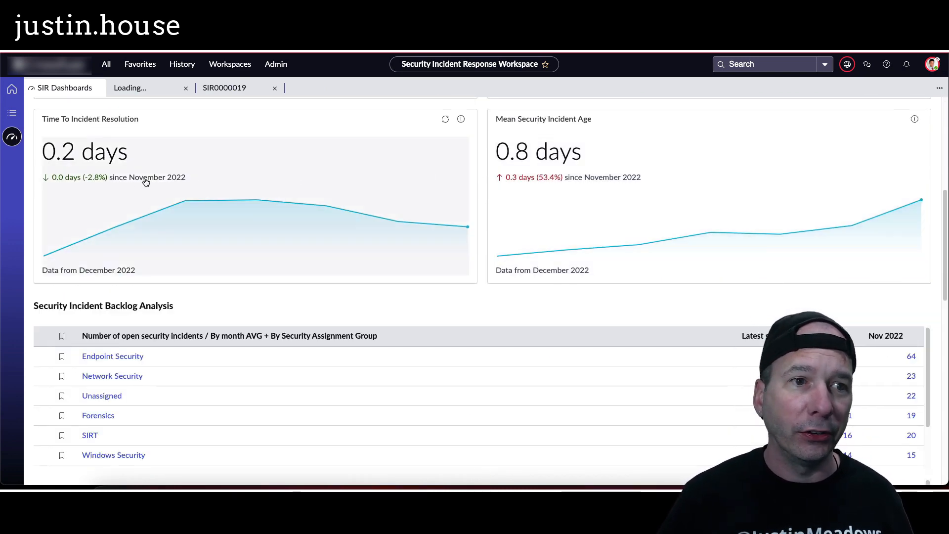
scroll(down, 3)
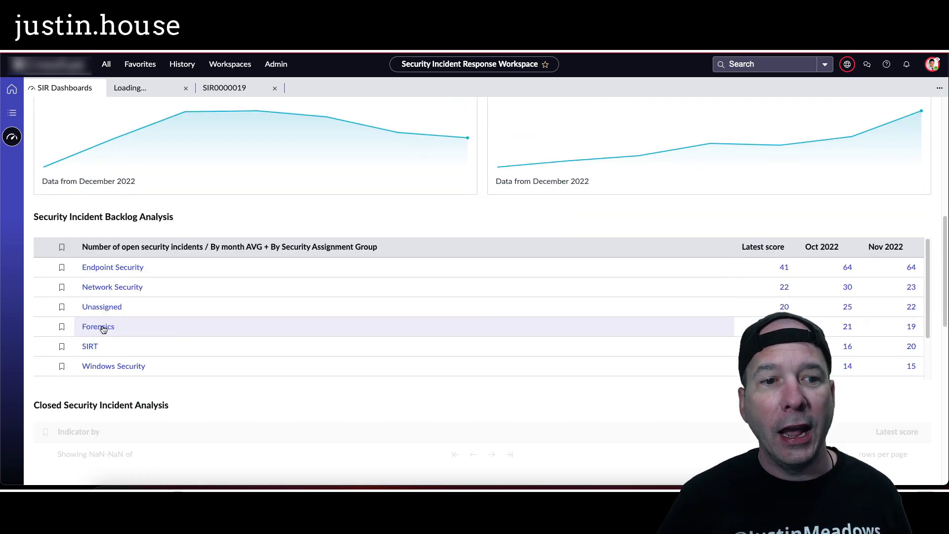
scroll(down, 3)
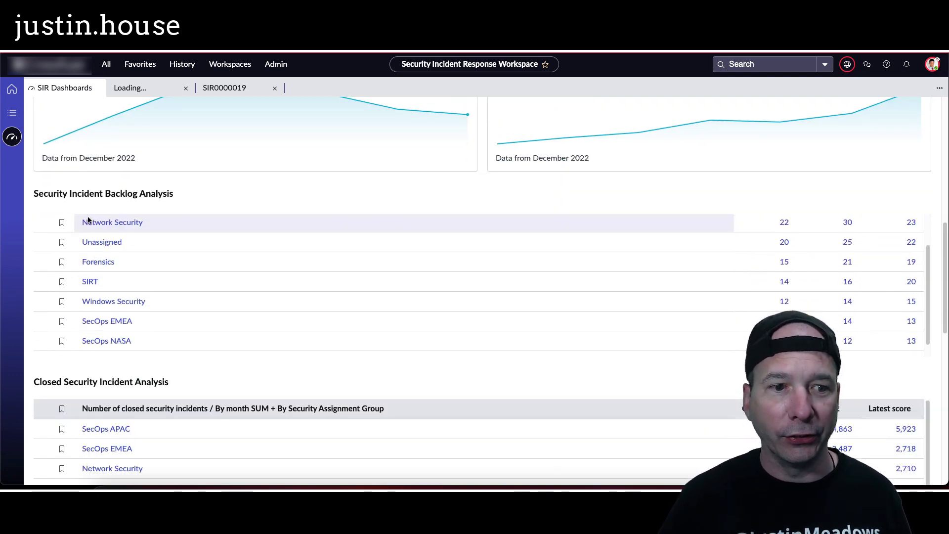
scroll(down, 3)
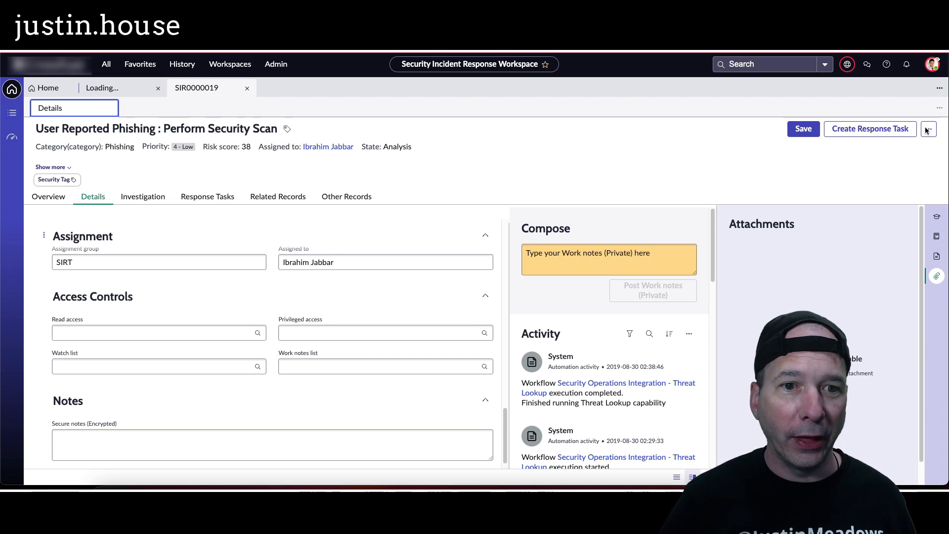
Step: Check SIR0000019's More actions menu, then open its Investigation section
click(929, 129)
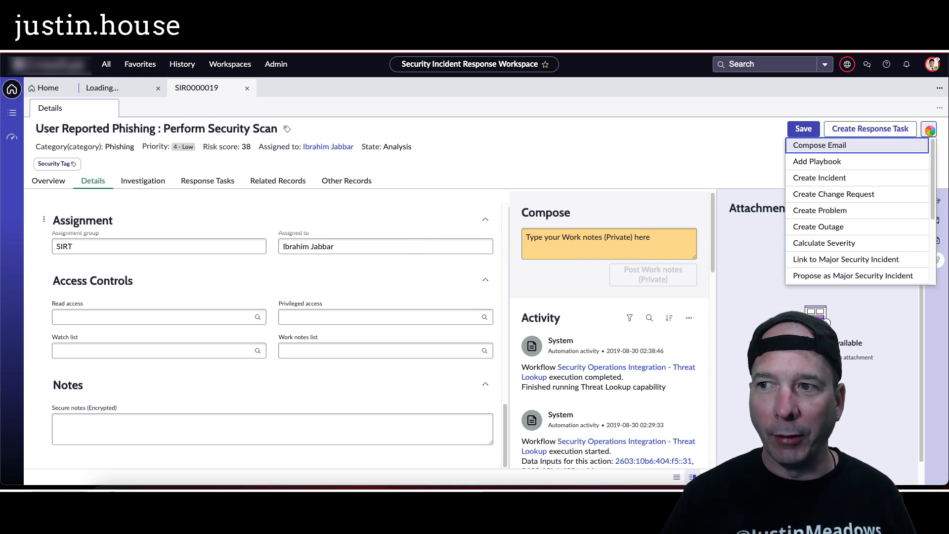
click(144, 162)
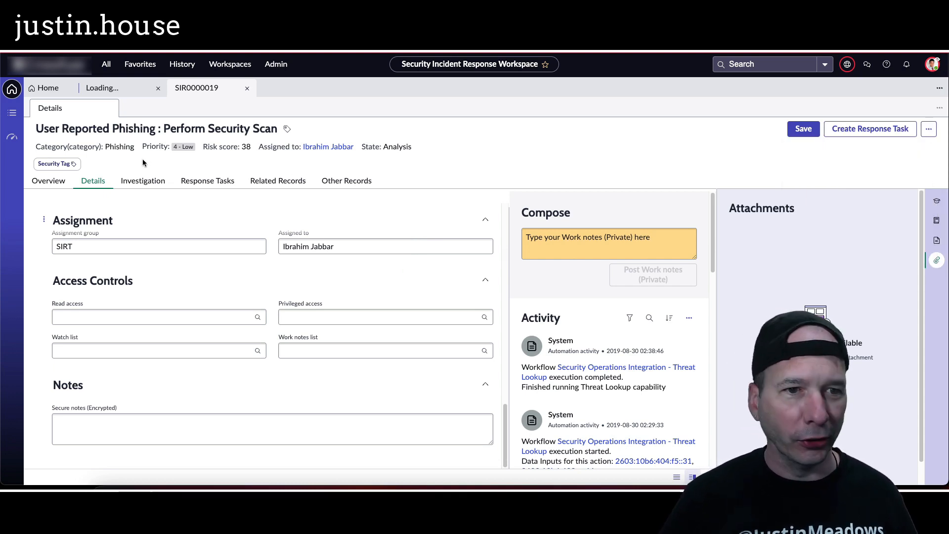
click(142, 181)
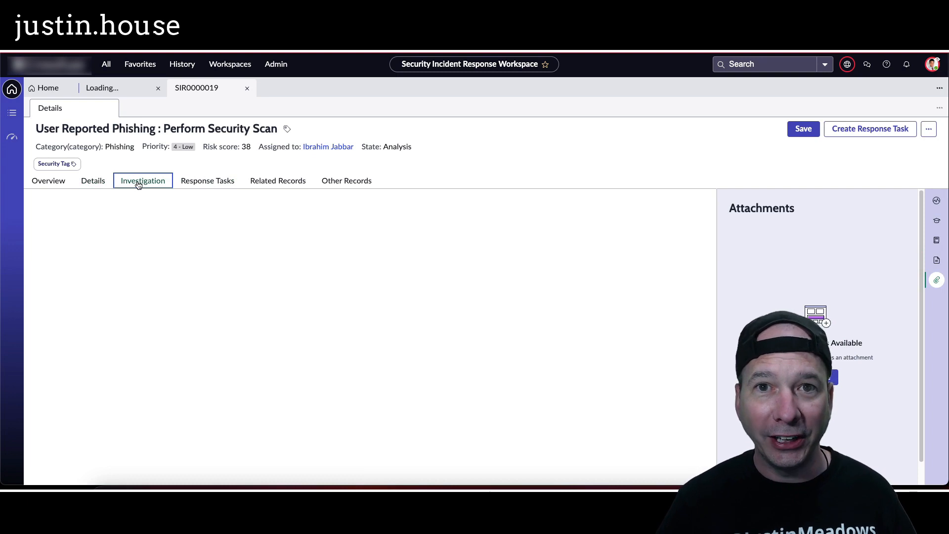
Step: Review Configuration Items, Affected Users, Associated Phish Emails and Email Search lists: 17 observables, five users
click(143, 181)
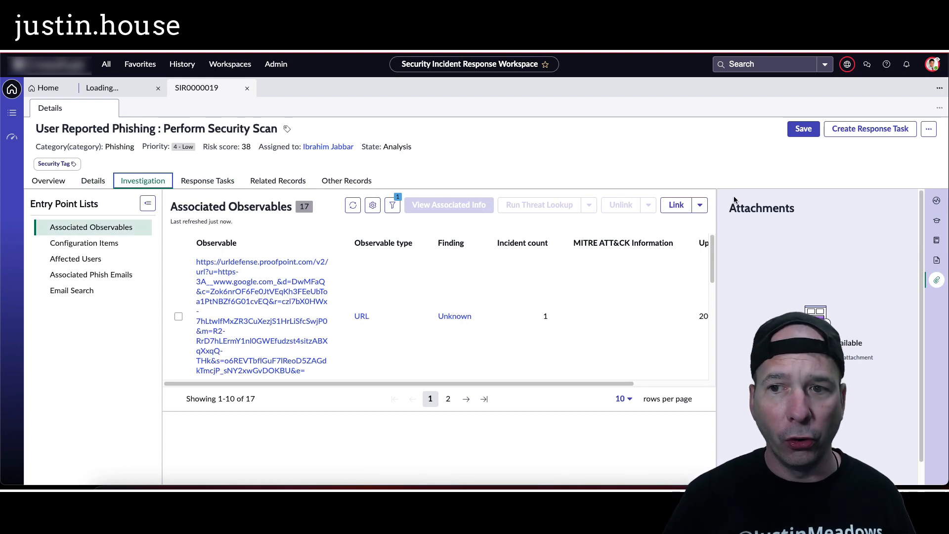
click(700, 205)
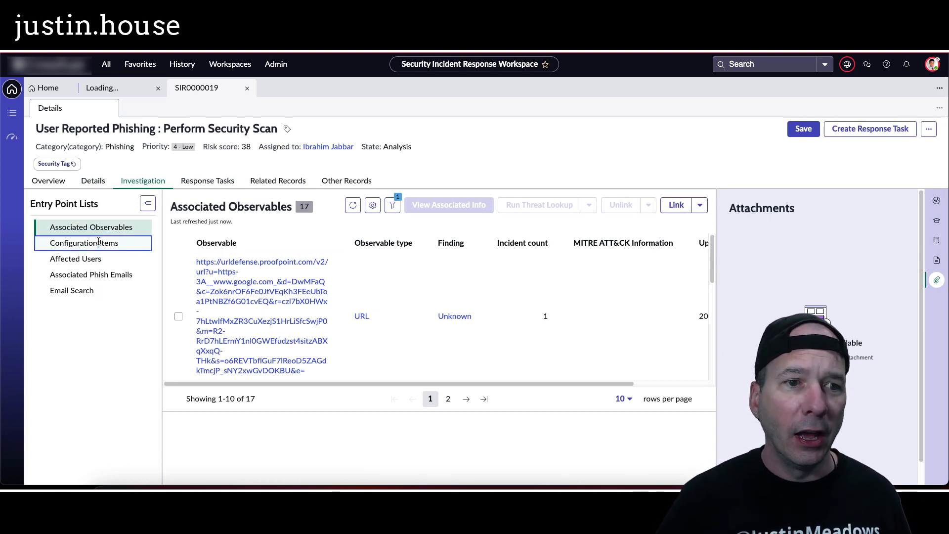
click(83, 243)
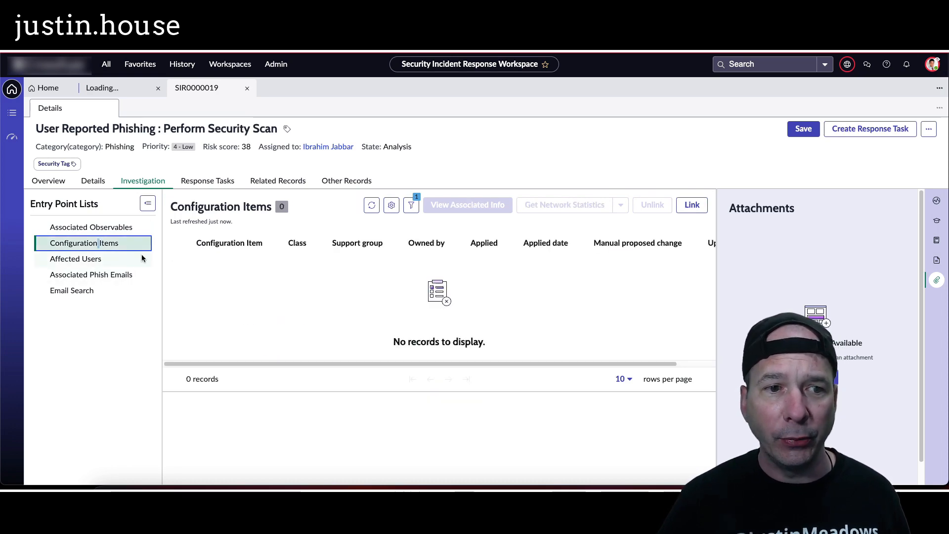
click(75, 258)
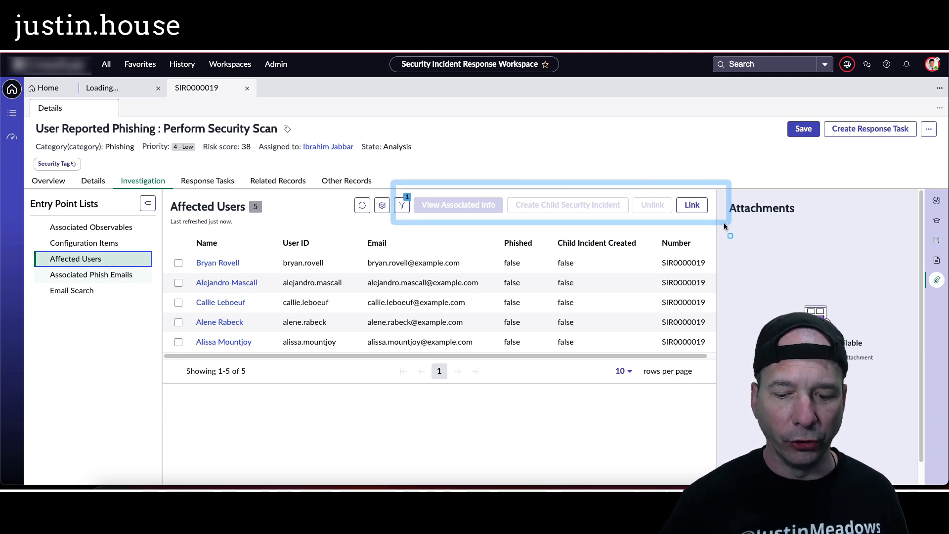
click(91, 274)
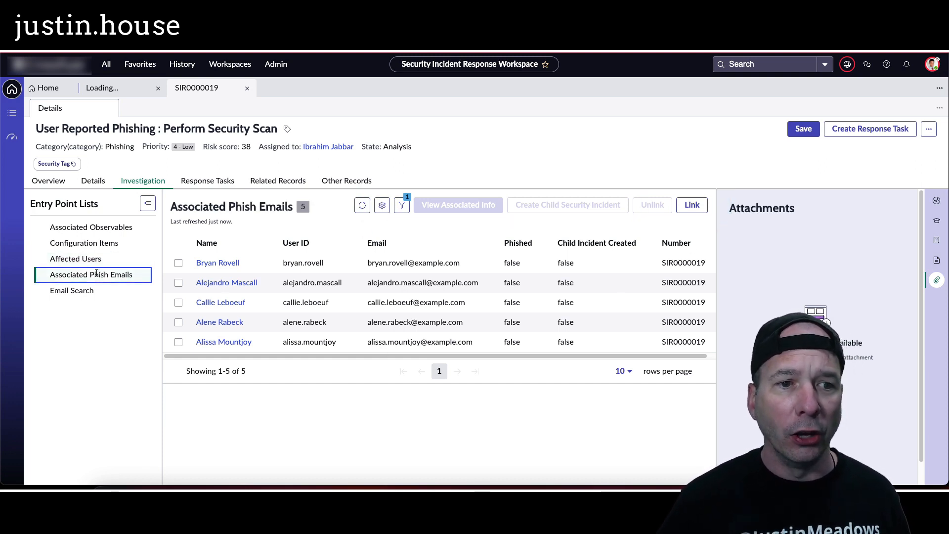
click(70, 291)
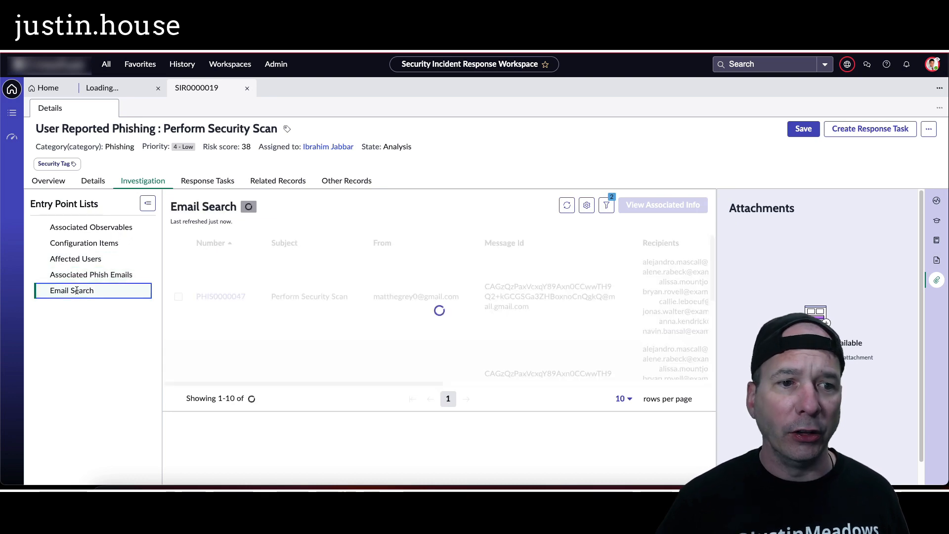
click(207, 181)
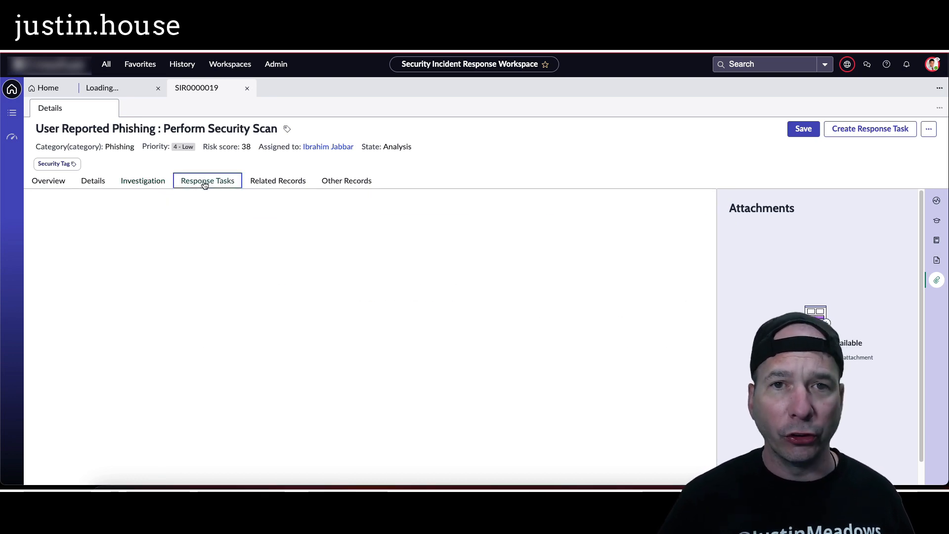
Step: Expand Sighting Search, list 125 Threat Lookup Results, then show the empty Other Records
click(277, 180)
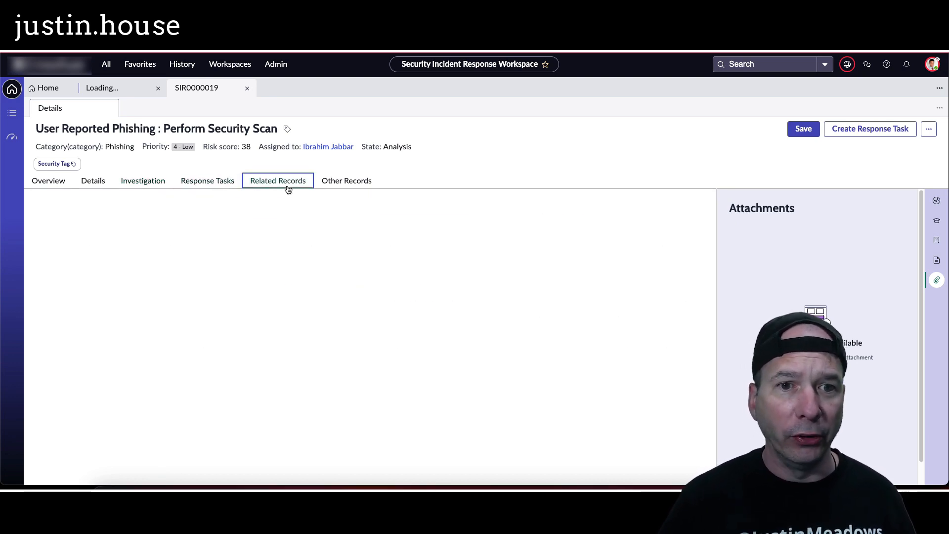
click(278, 180)
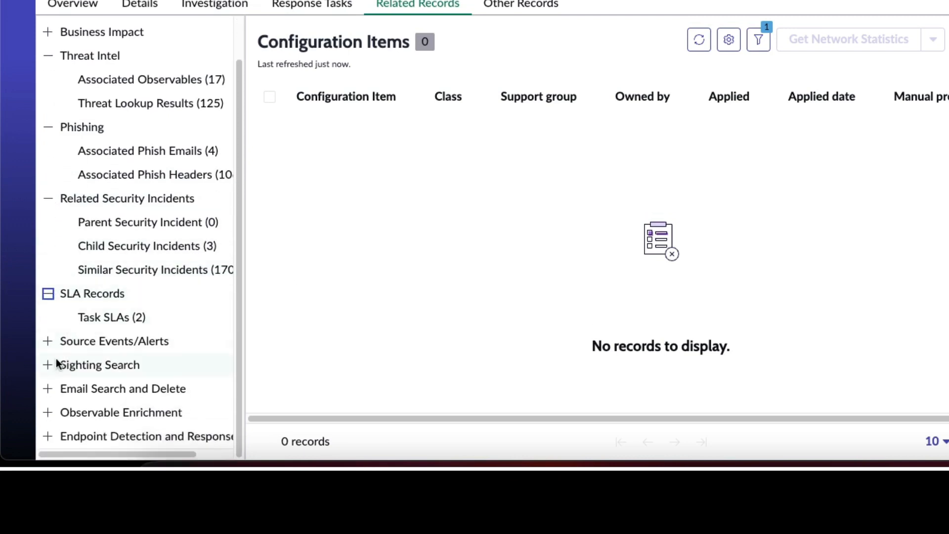
click(48, 365)
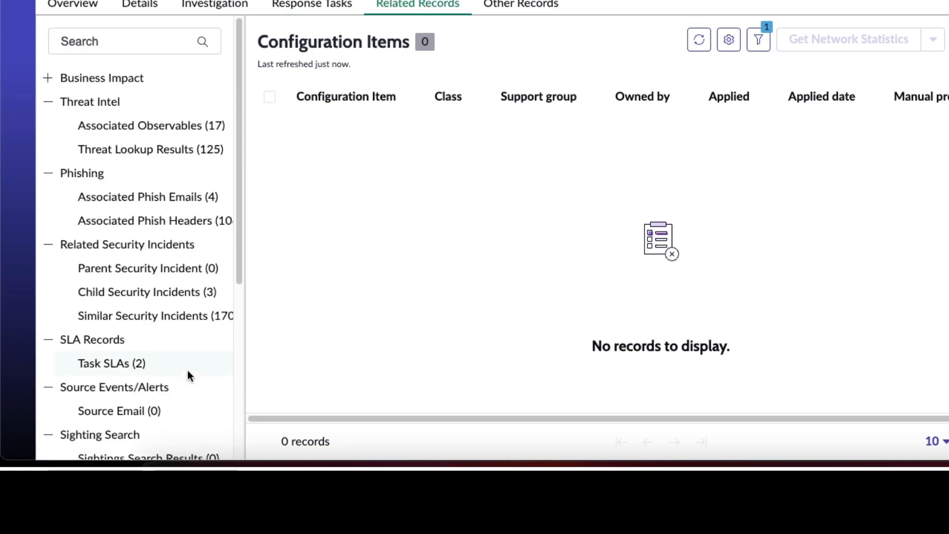
click(151, 150)
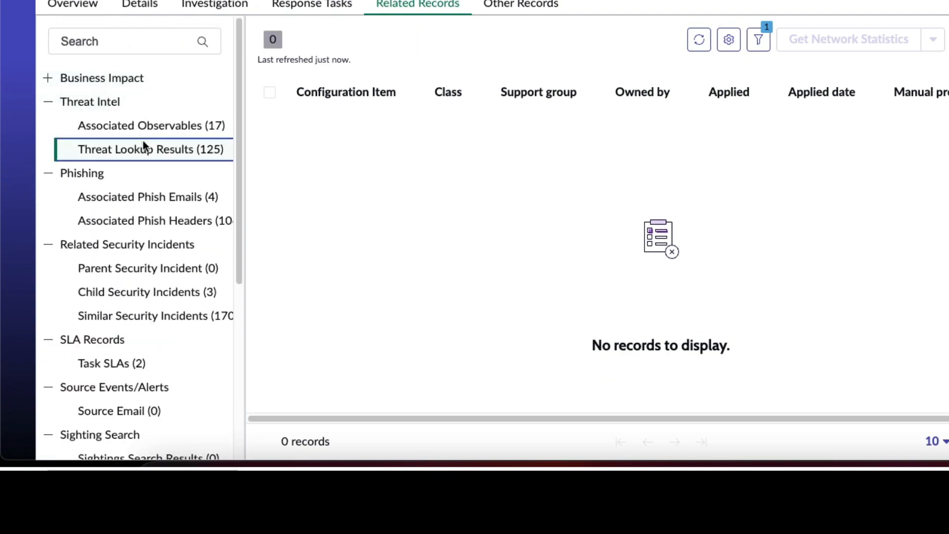
click(151, 149)
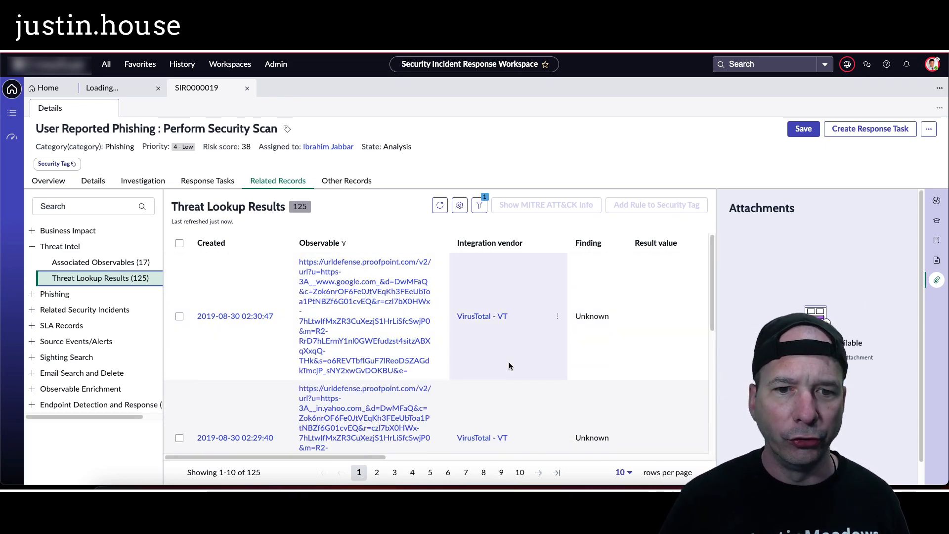
click(346, 180)
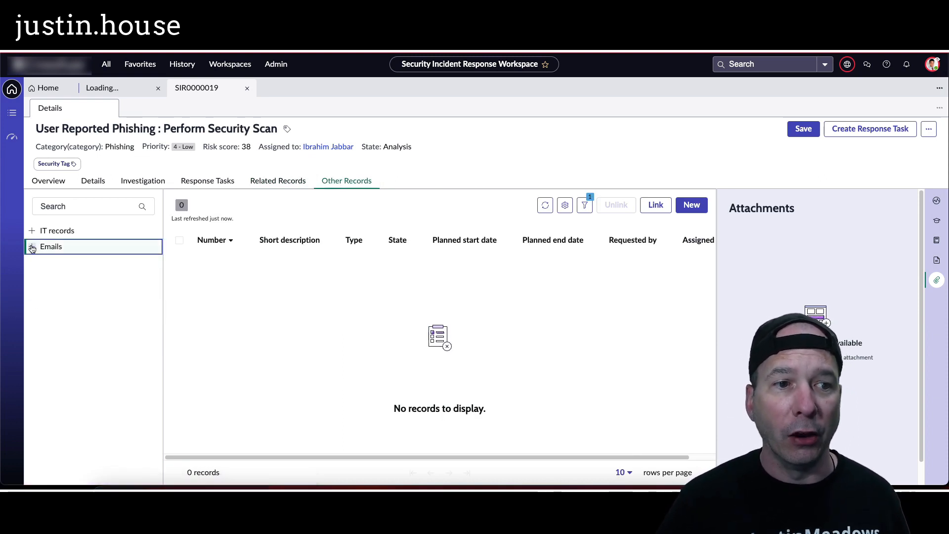
Step: Confirm no draft, received or sent emails, then list security tags like malicious
click(51, 246)
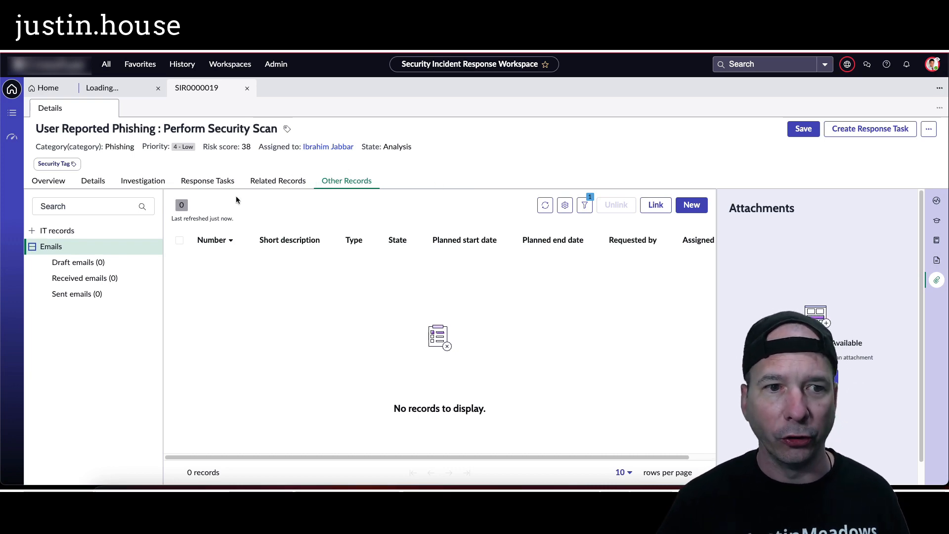
click(54, 164)
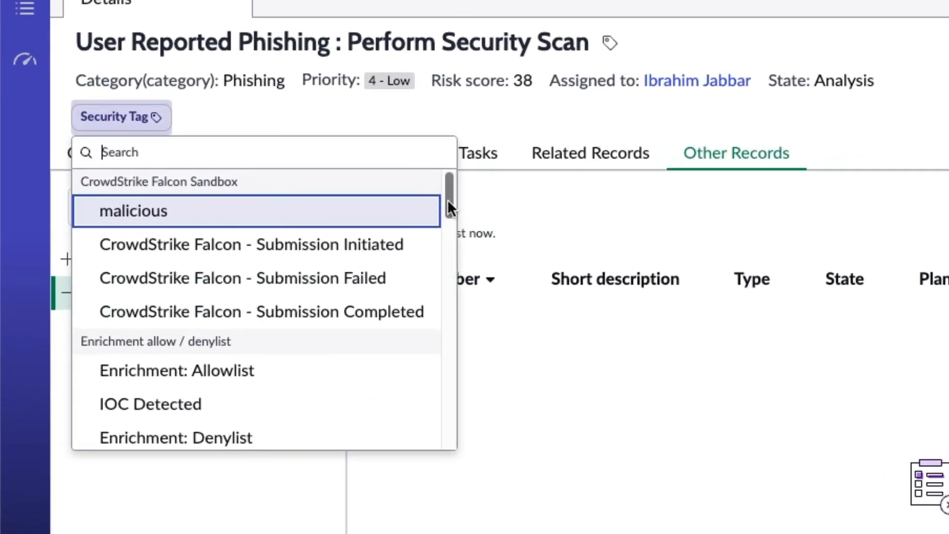
scroll(down, 3)
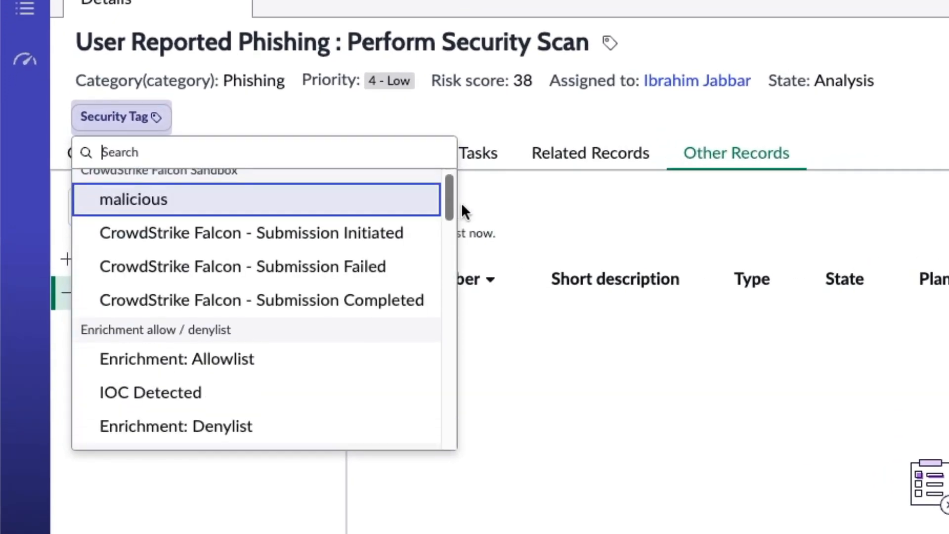
scroll(down, 3)
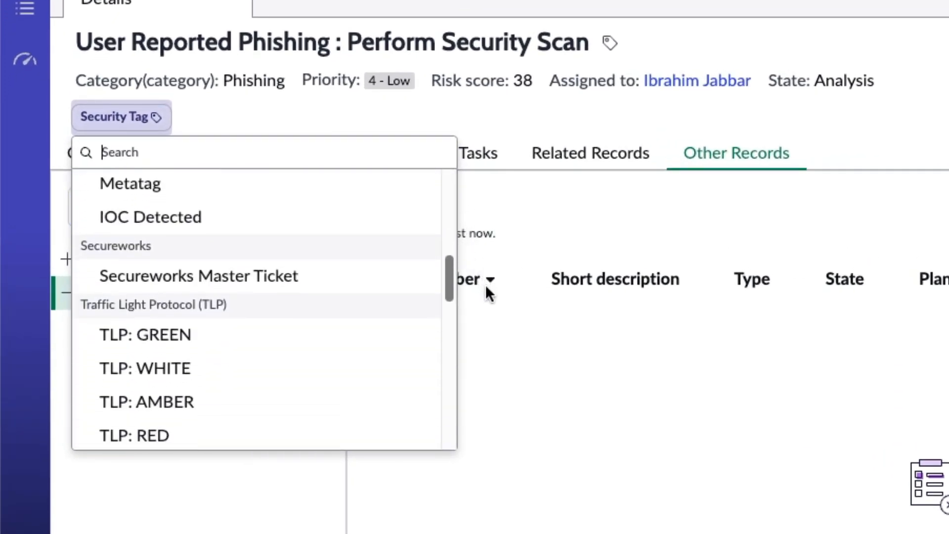
scroll(down, 3)
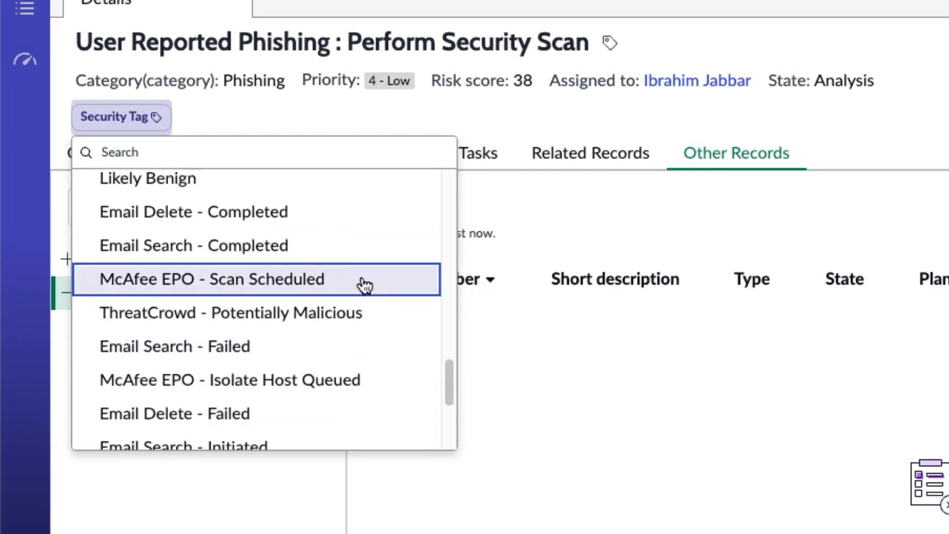